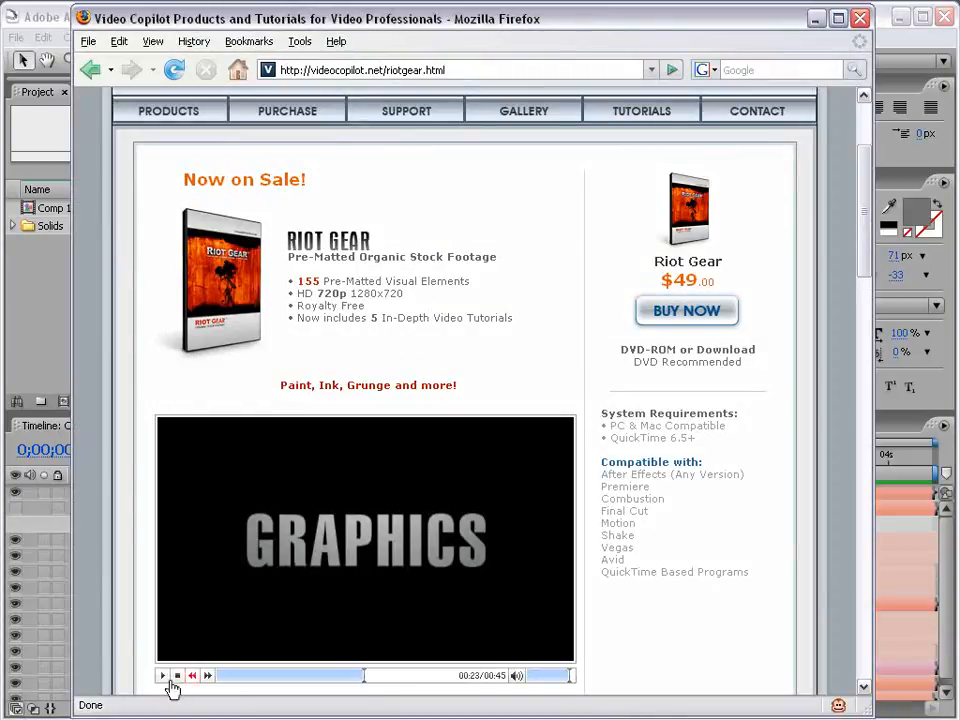
- Close the Firefox Riot Gear page and return to the After Effects project
left_click(160, 676)
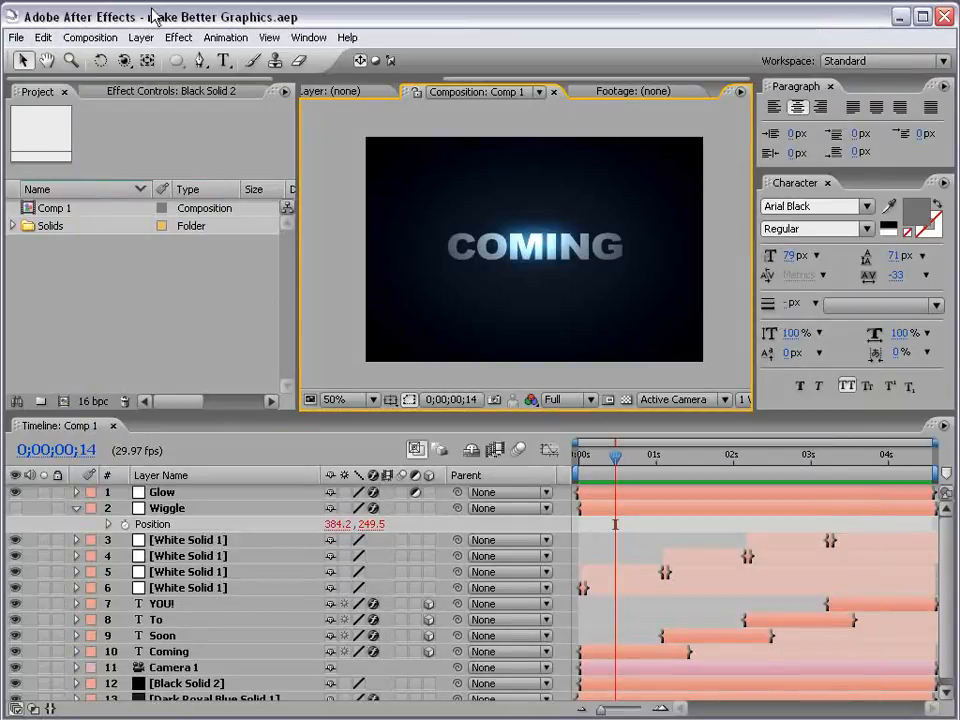
- Create Comp 2 as a 720×480 NTSC DV composition, 10 seconds long
left_click(112, 36)
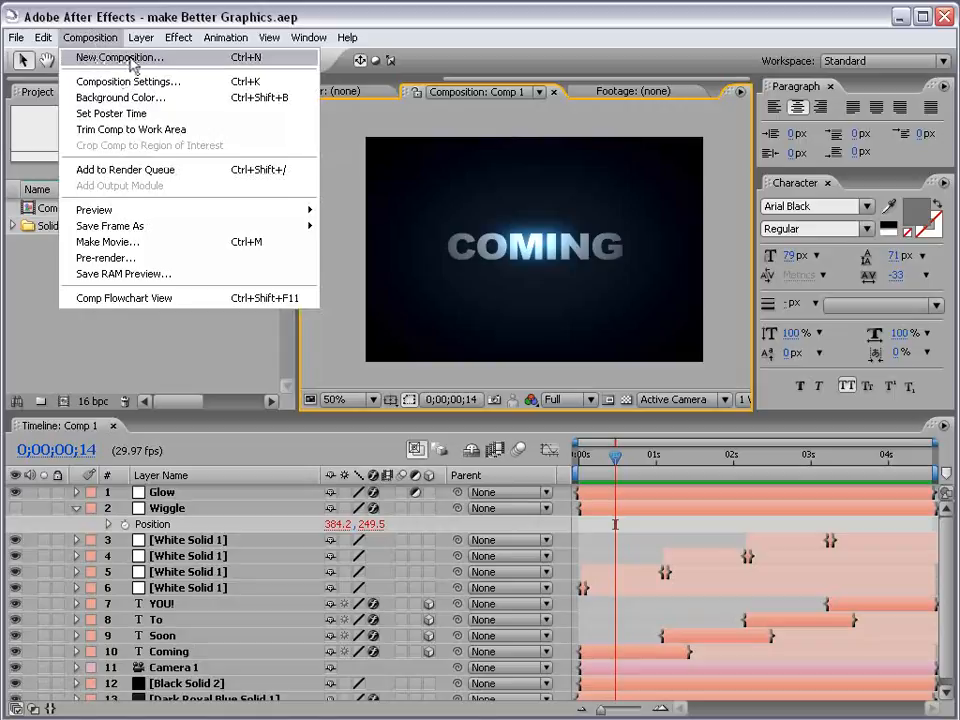
left_click(118, 62)
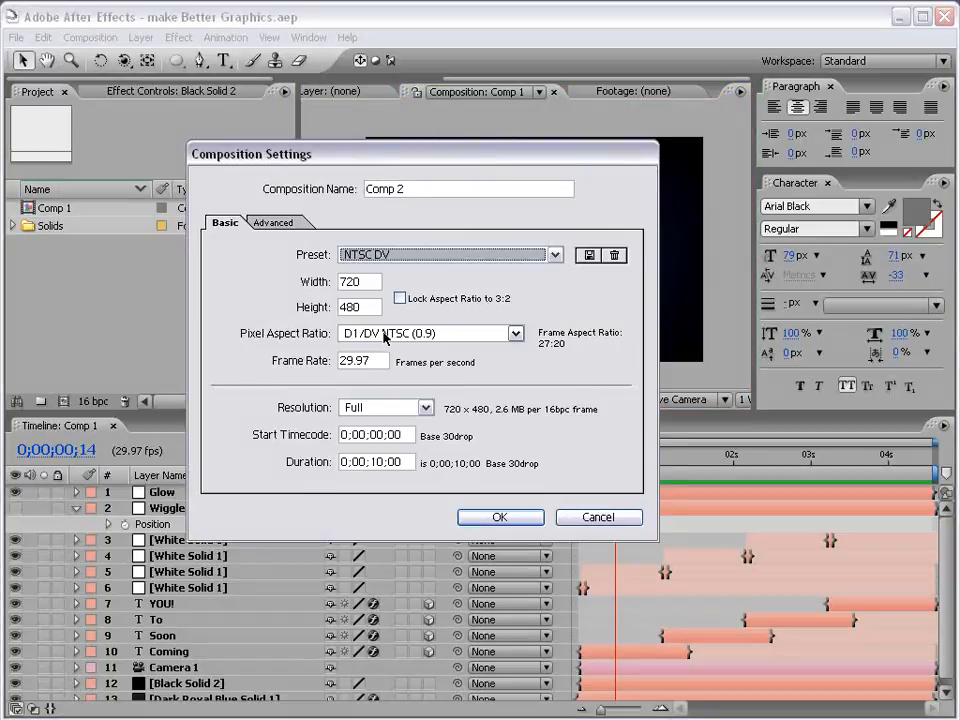
left_click(500, 516)
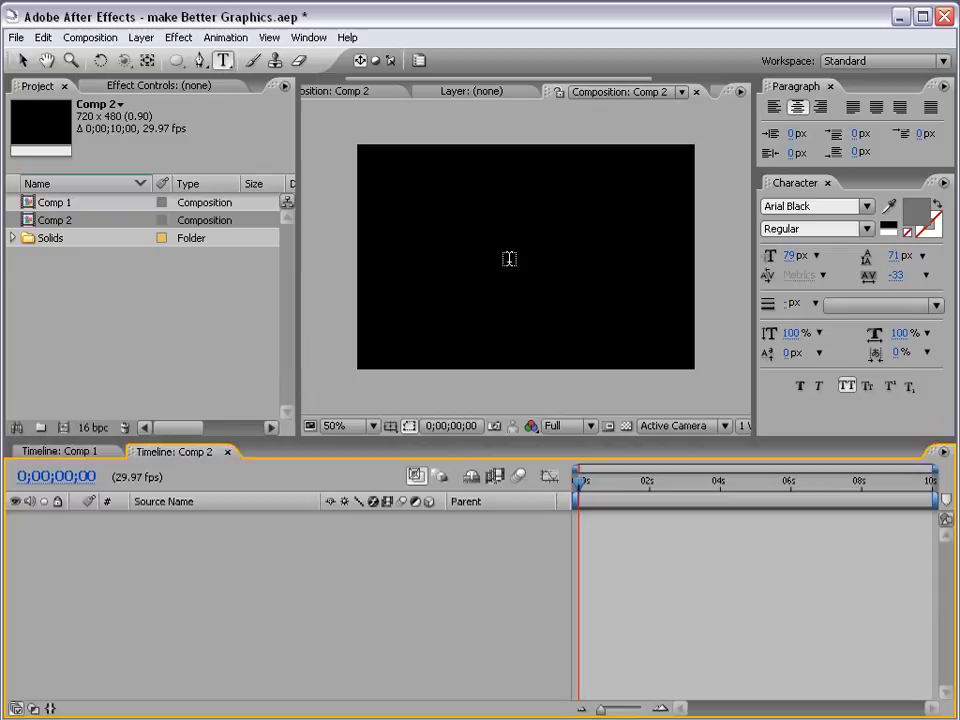
- Add a grey Arial Black text layer reading 'MAKE' centred in Comp 2
left_click(506, 258)
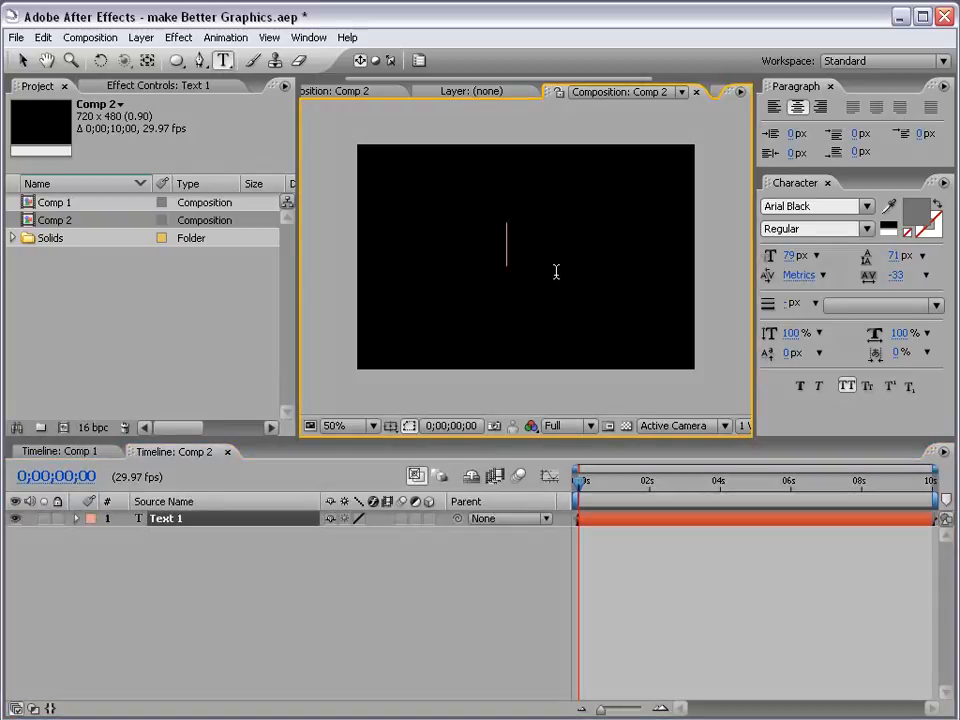
type("MAKE")
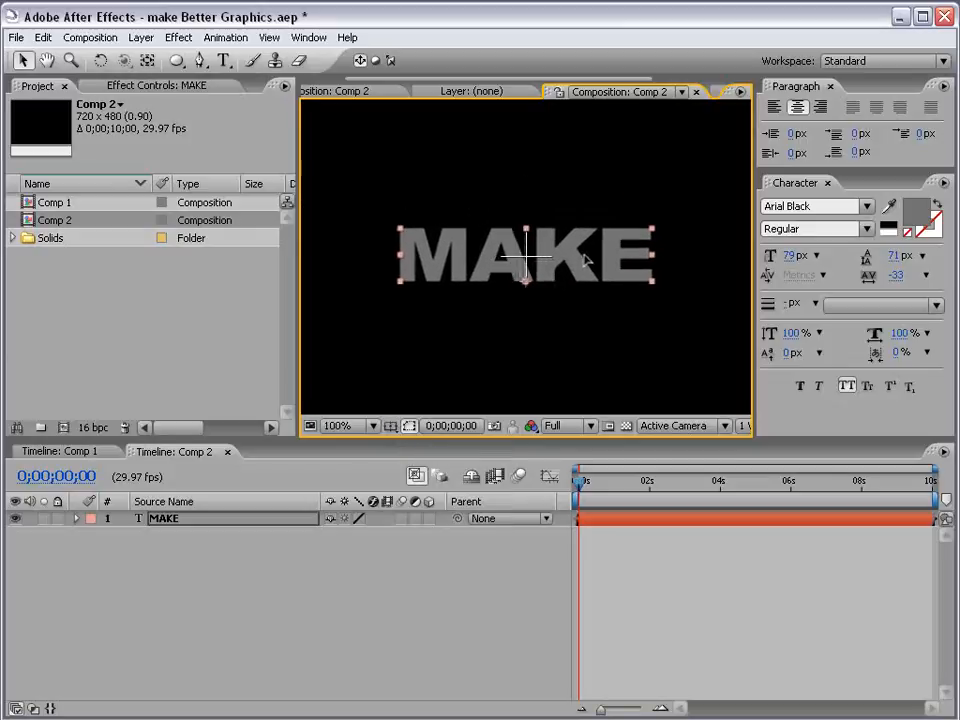
left_click(352, 424)
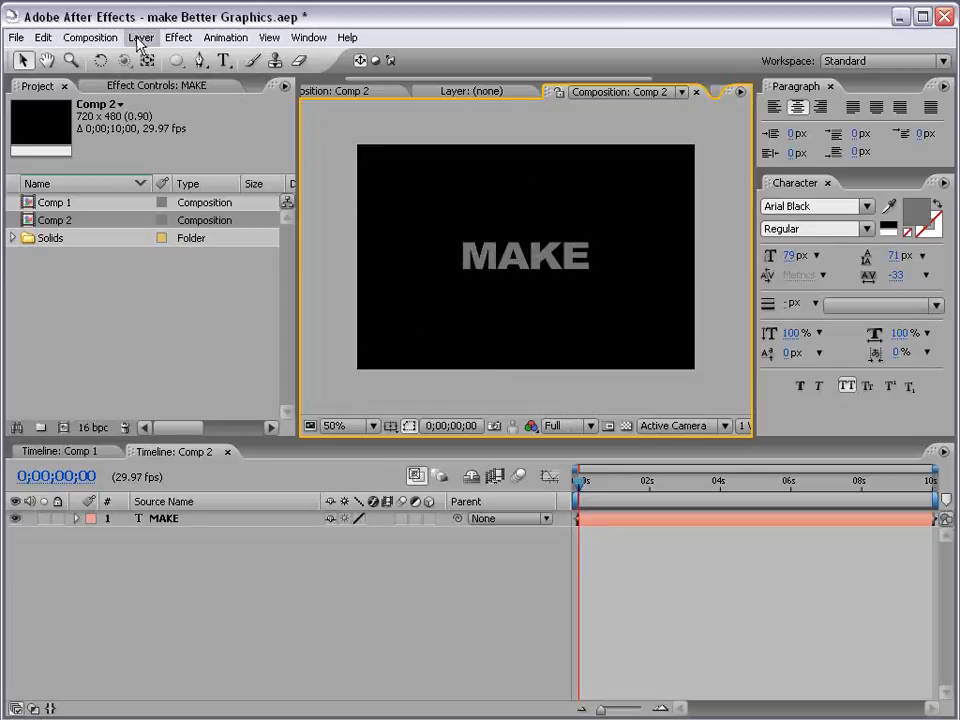
- Add a 35mm Camera 1 layer and make the MAKE text a 3D layer
left_click(140, 38)
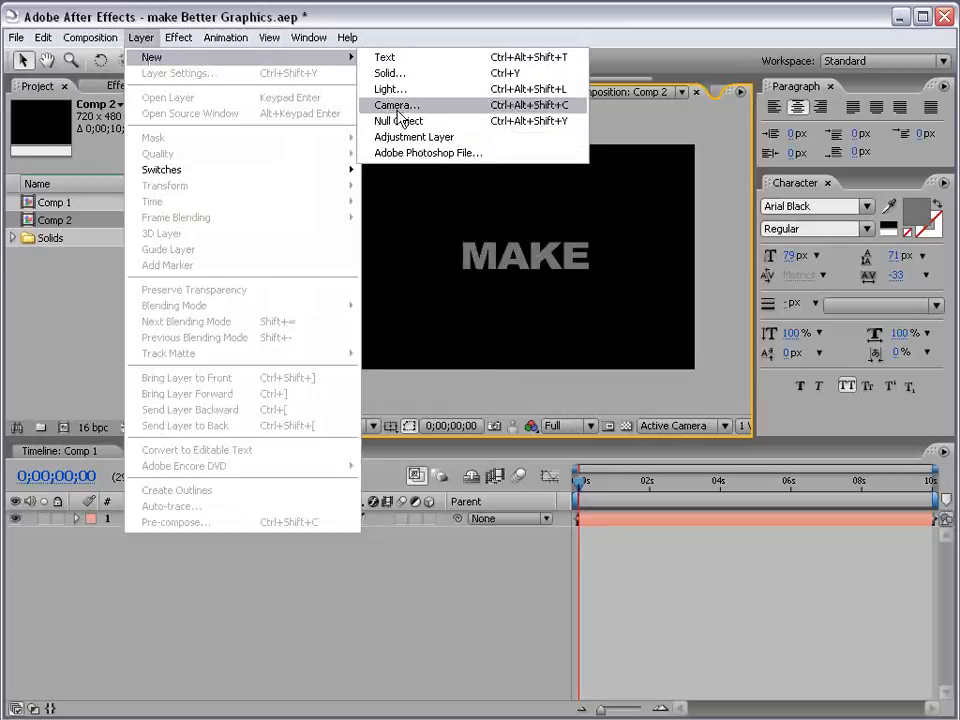
left_click(396, 104)
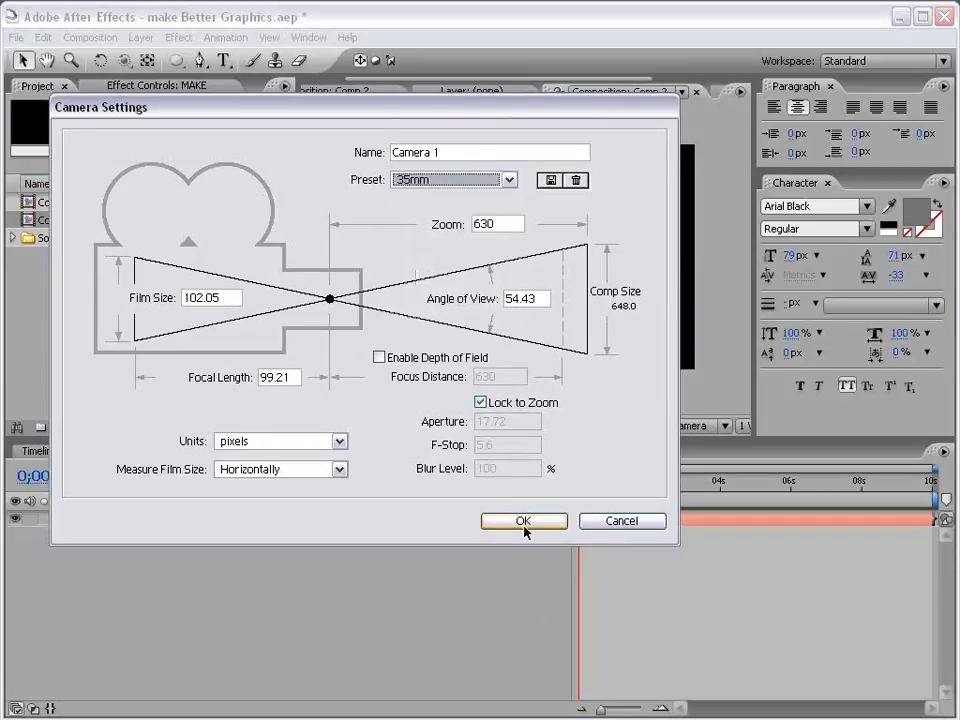
left_click(524, 520)
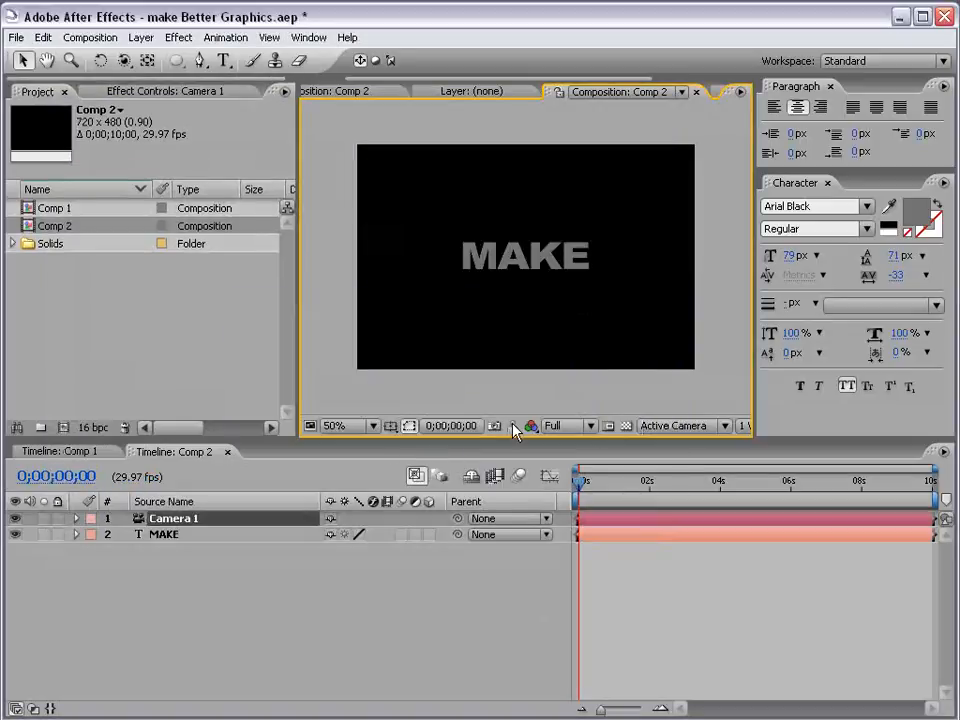
left_click(164, 536)
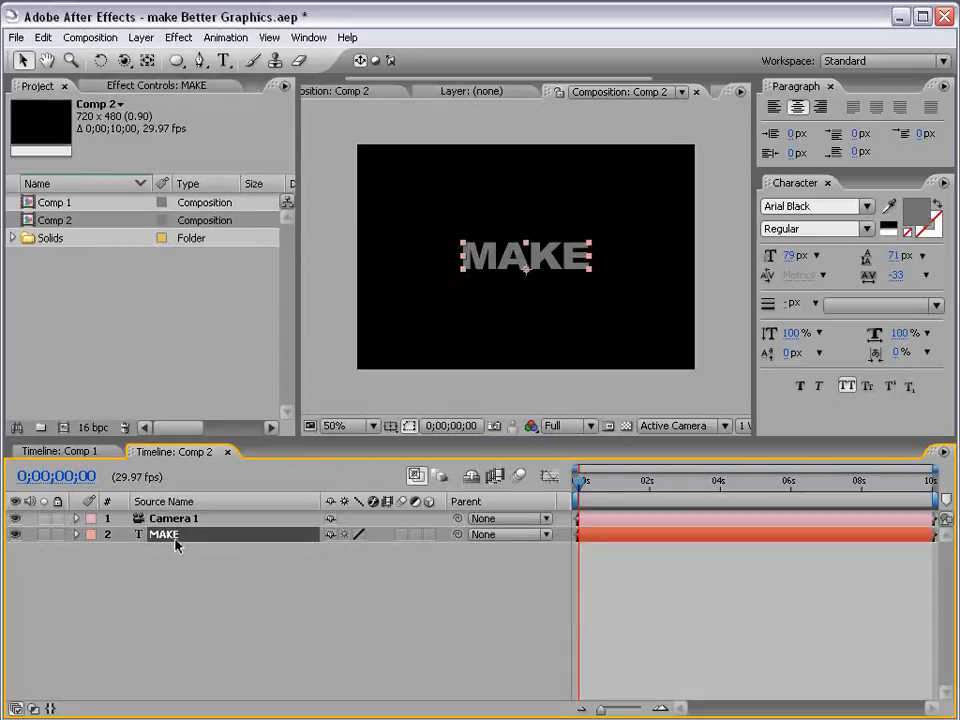
mouse_move(432, 544)
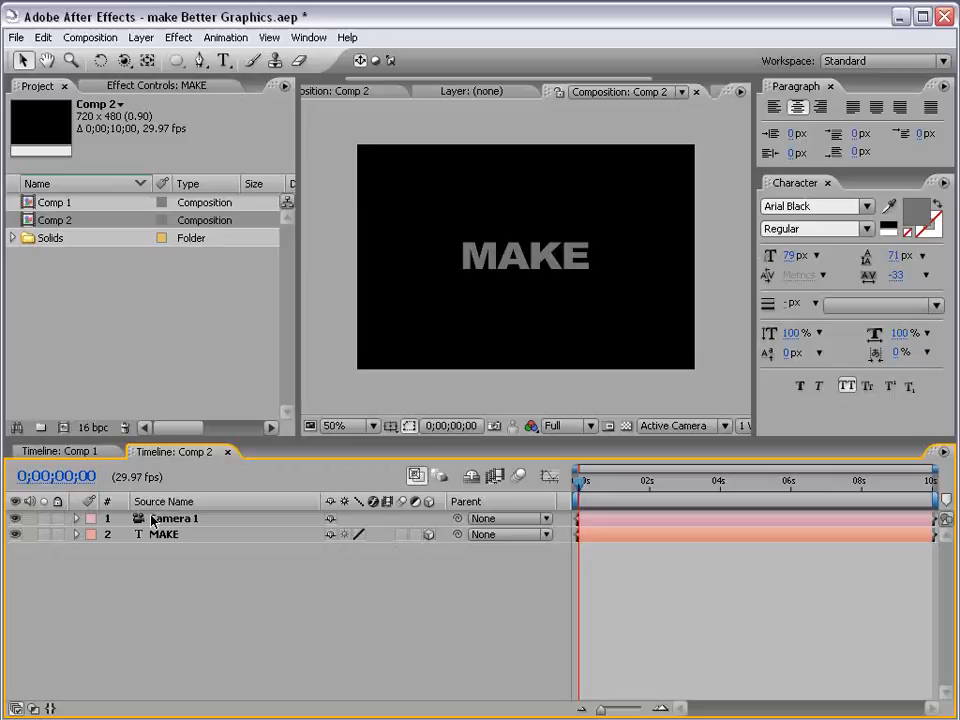
left_click(176, 518)
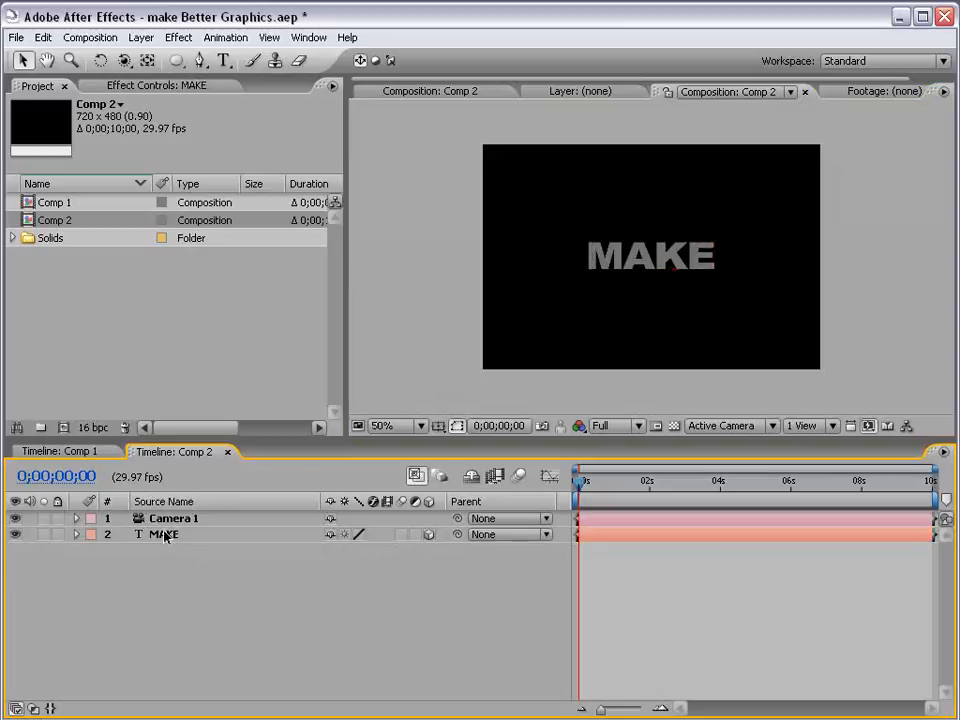
- Reveal MAKE's Transform and set a starting Position keyframe at 369, 266, -647
left_click(164, 536)
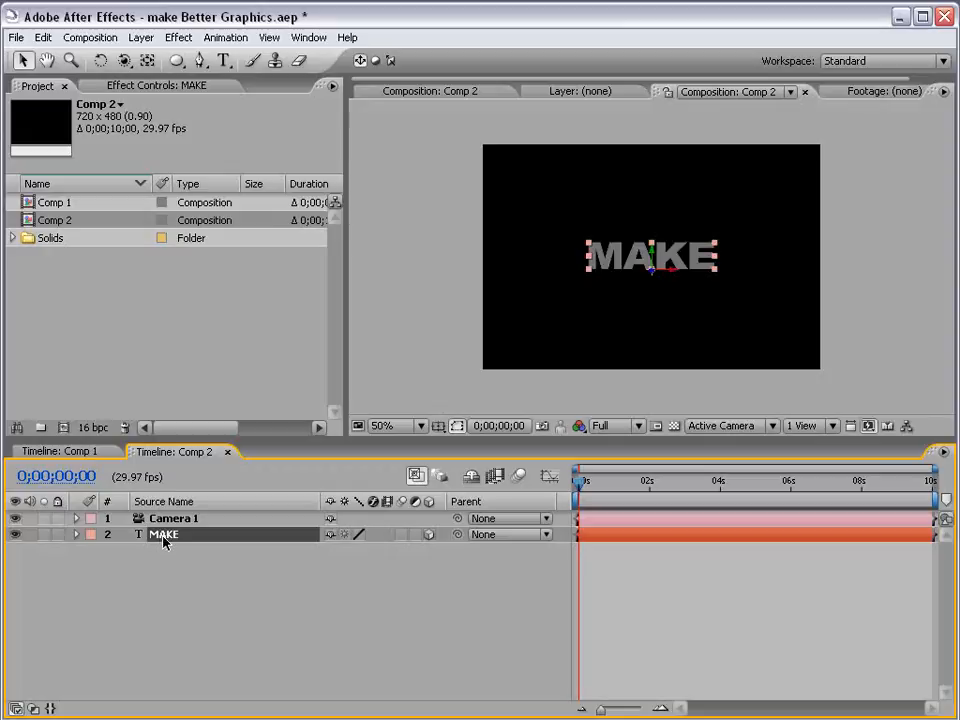
left_click(76, 552)
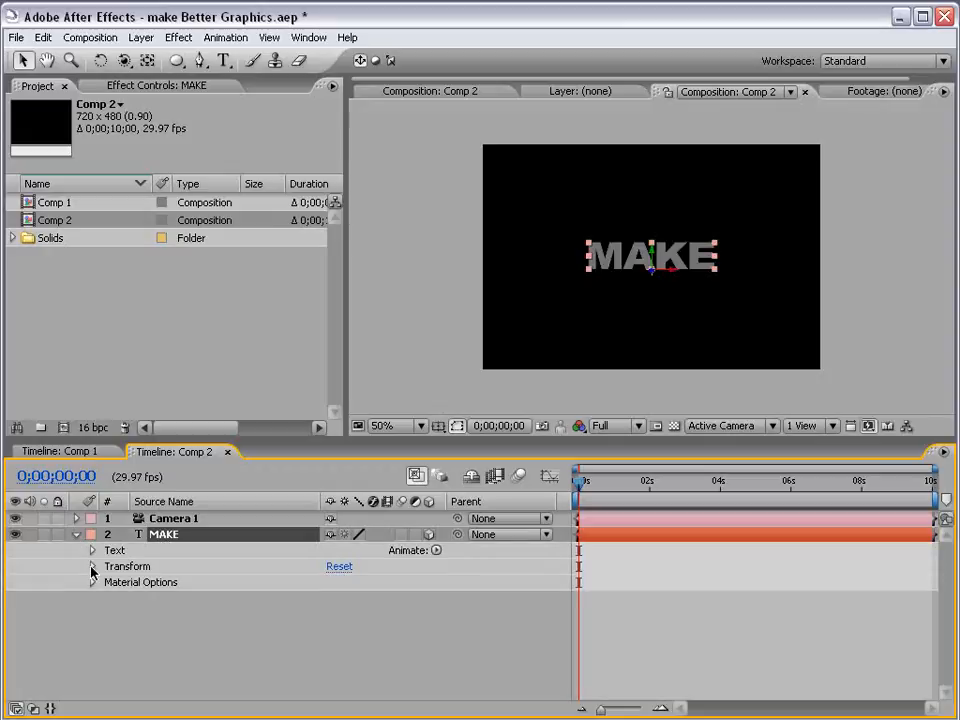
left_click(88, 568)
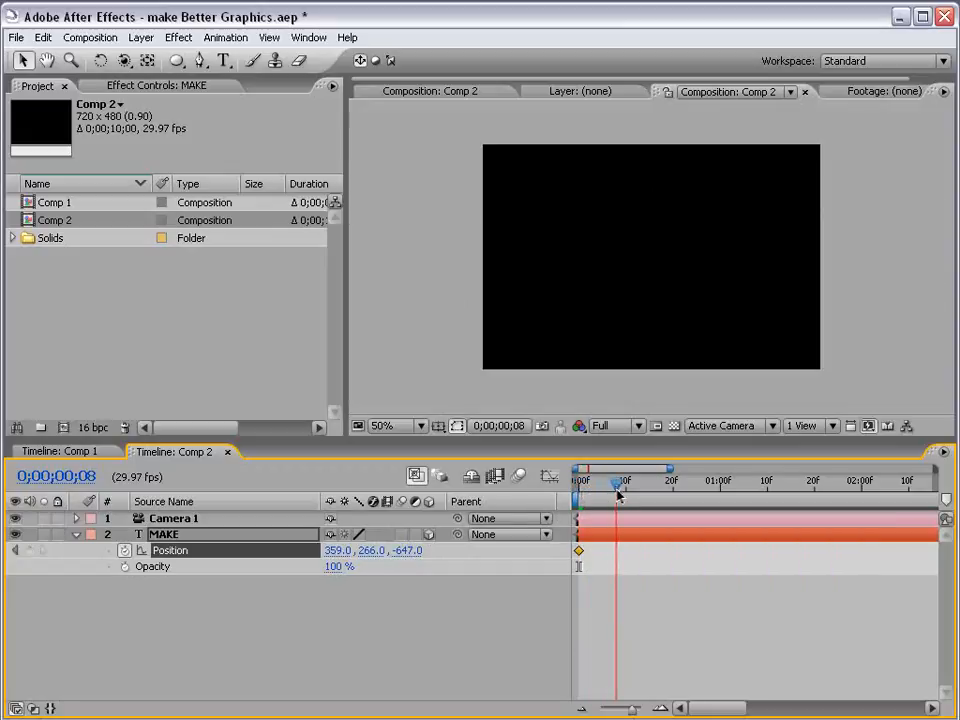
- Keyframe MAKE's Position to z 0 at frame 8, then z 760, with Opacity fading 100% to 0 after one second
double_click(402, 550)
type("0")
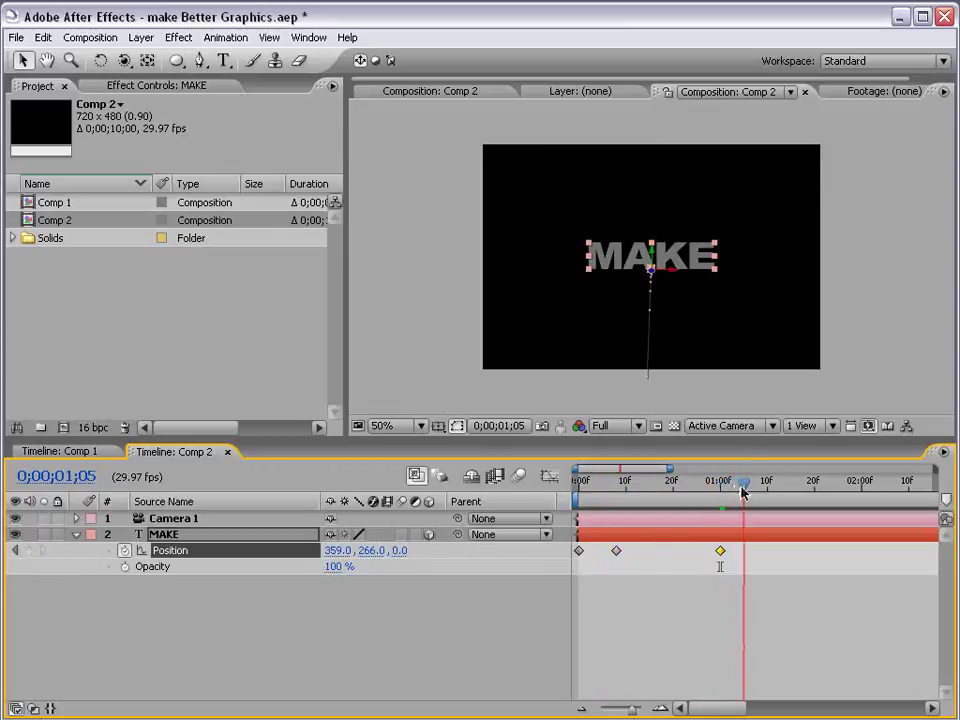
left_click(762, 480)
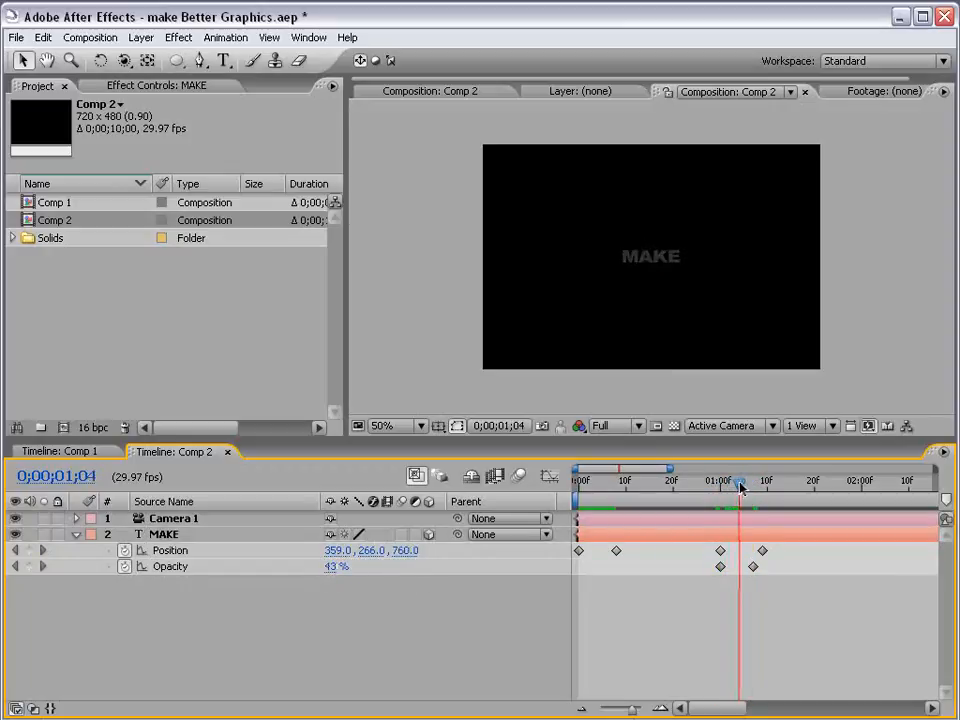
left_click_drag(738, 480, 612, 480)
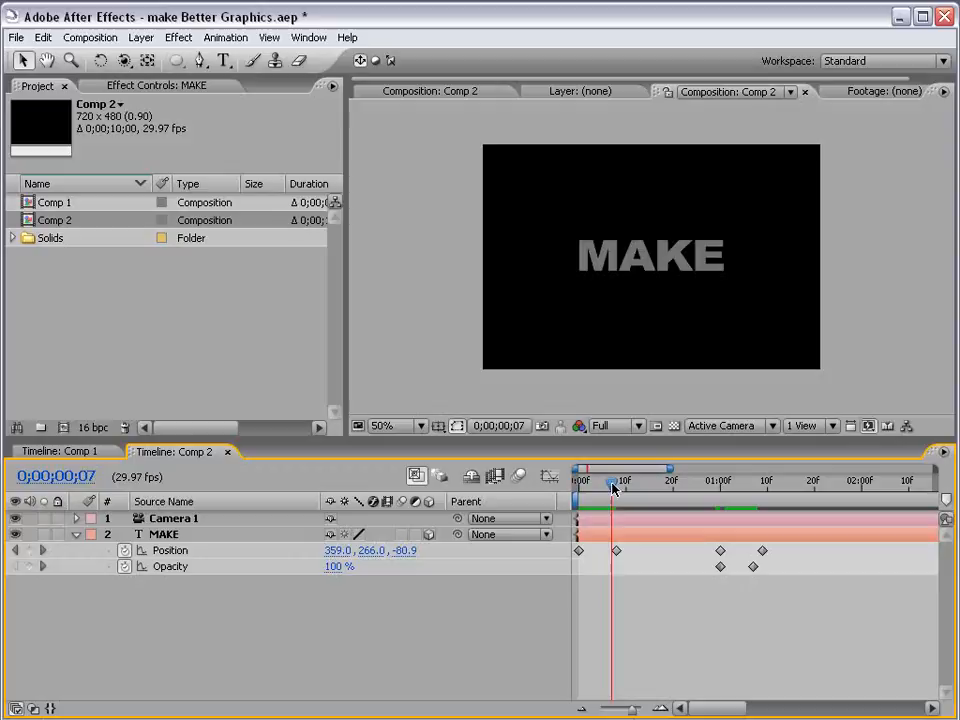
left_click_drag(614, 480, 718, 480)
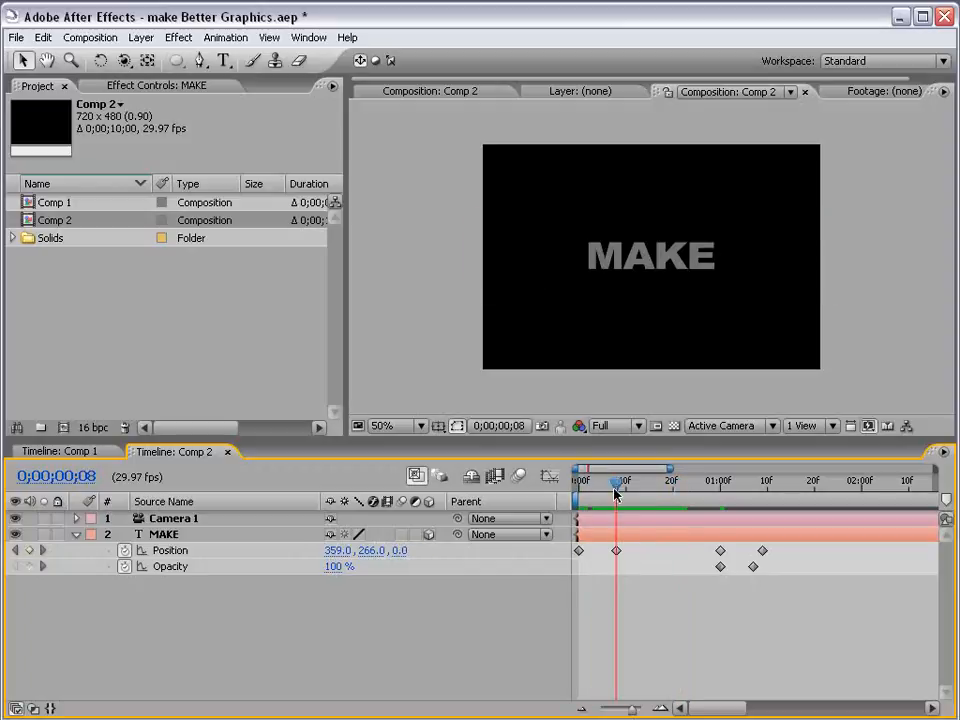
- Scrub through the first frames to preview MAKE's fly-in until it settles
left_click_drag(616, 480, 732, 480)
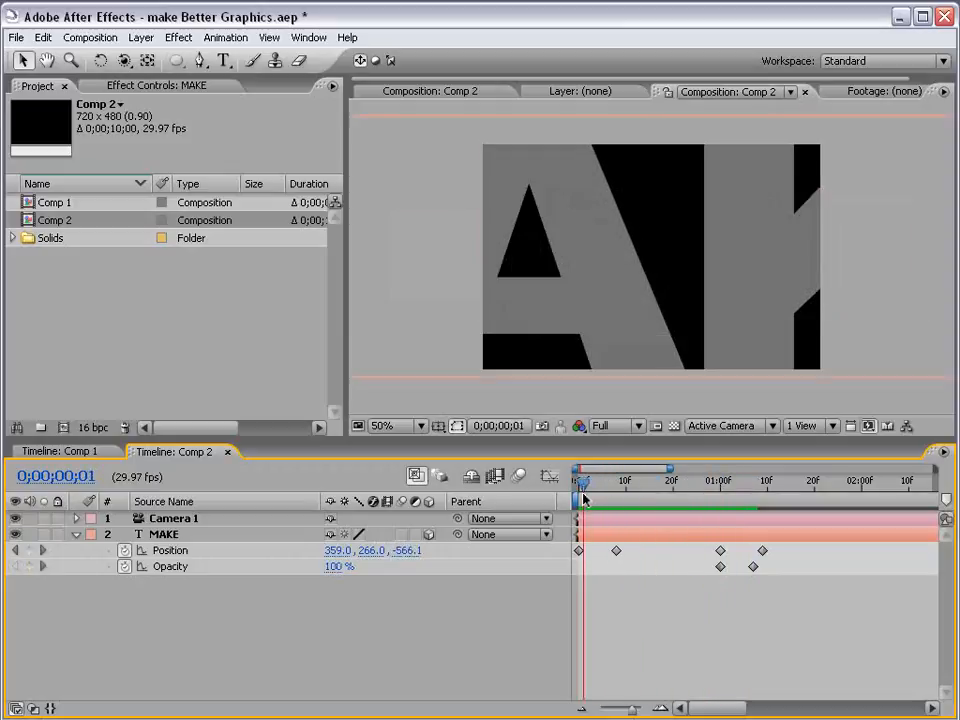
left_click_drag(584, 482, 596, 482)
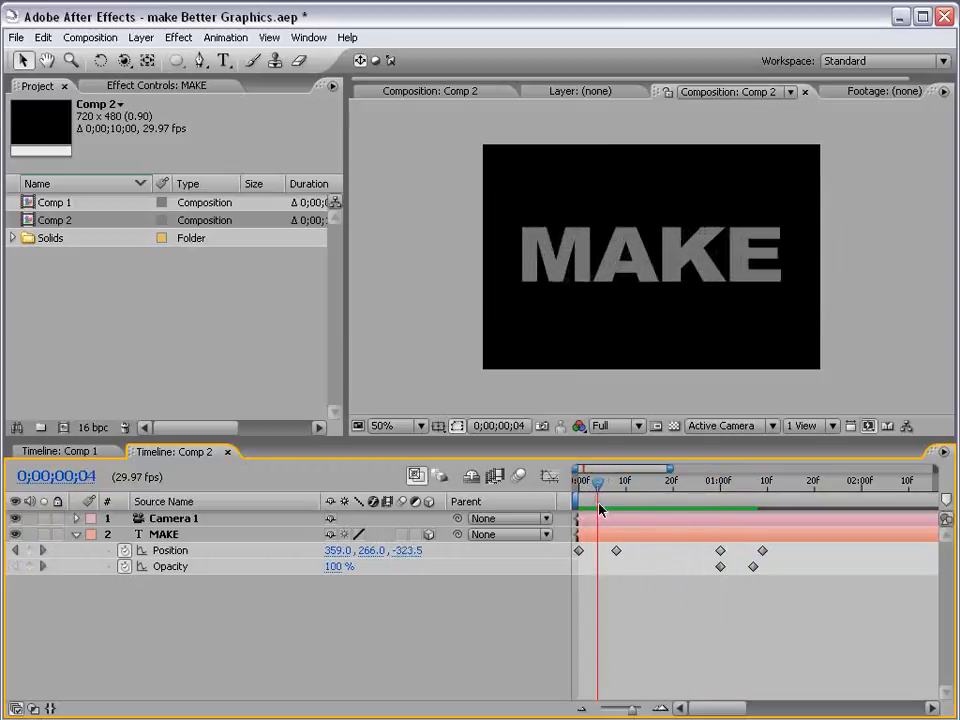
left_click_drag(596, 482, 636, 482)
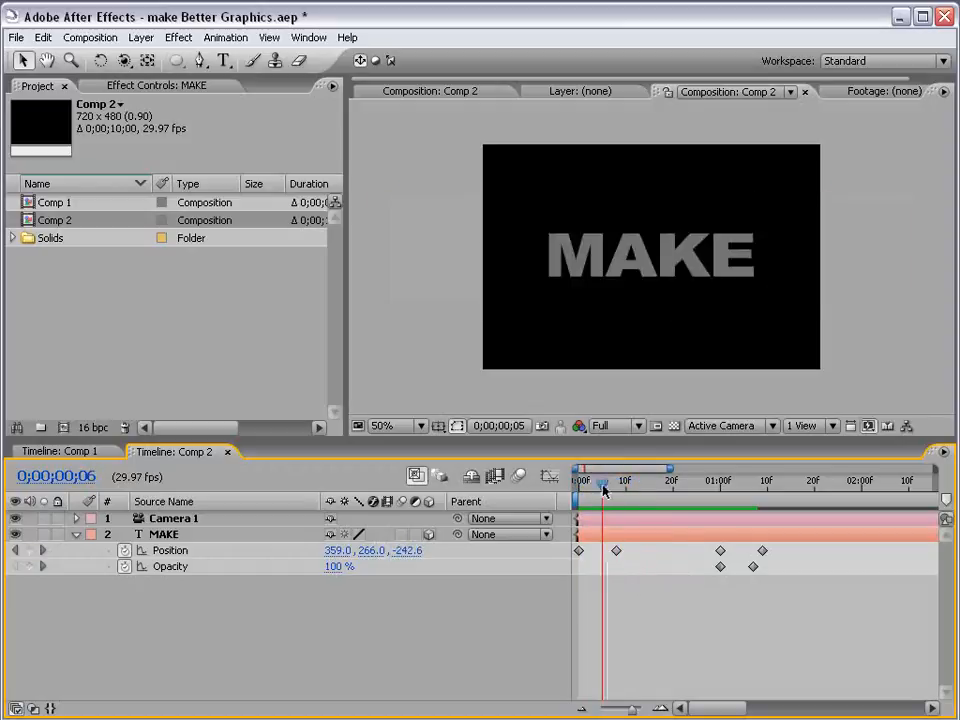
left_click_drag(602, 480, 728, 480)
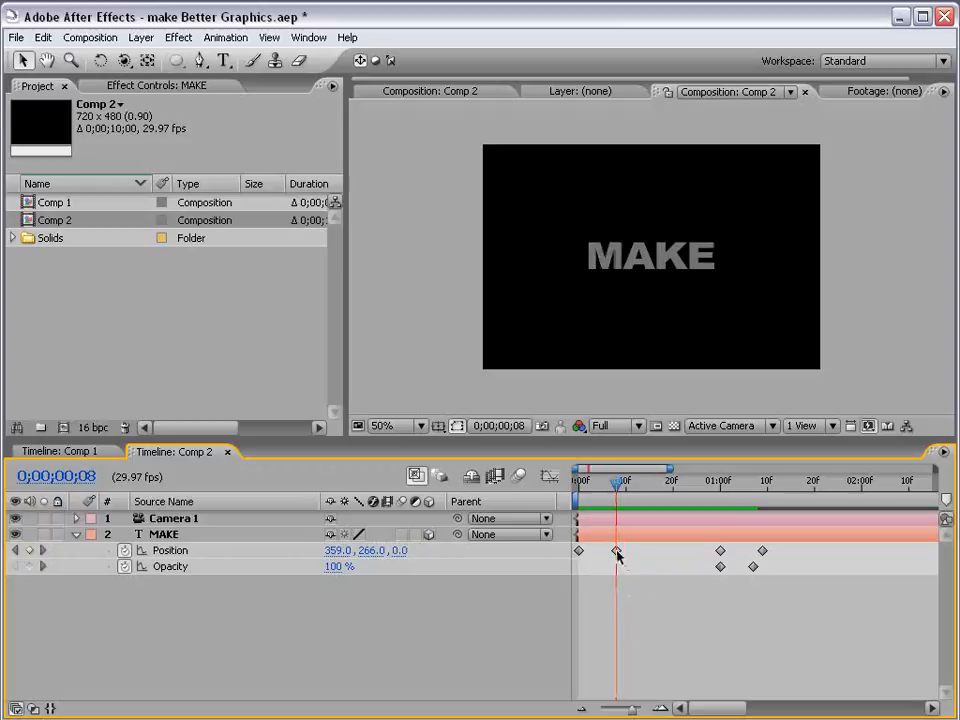
- Set MAKE's Position keyframes to linear spatial interpolation so the flight path runs straight
right_click(616, 552)
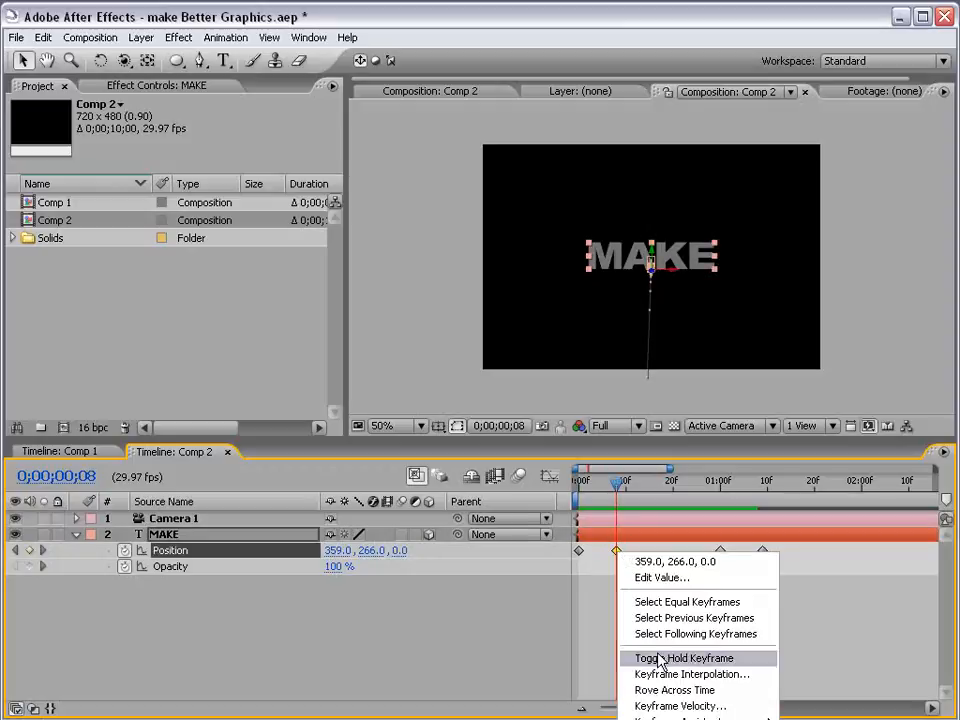
left_click(680, 658)
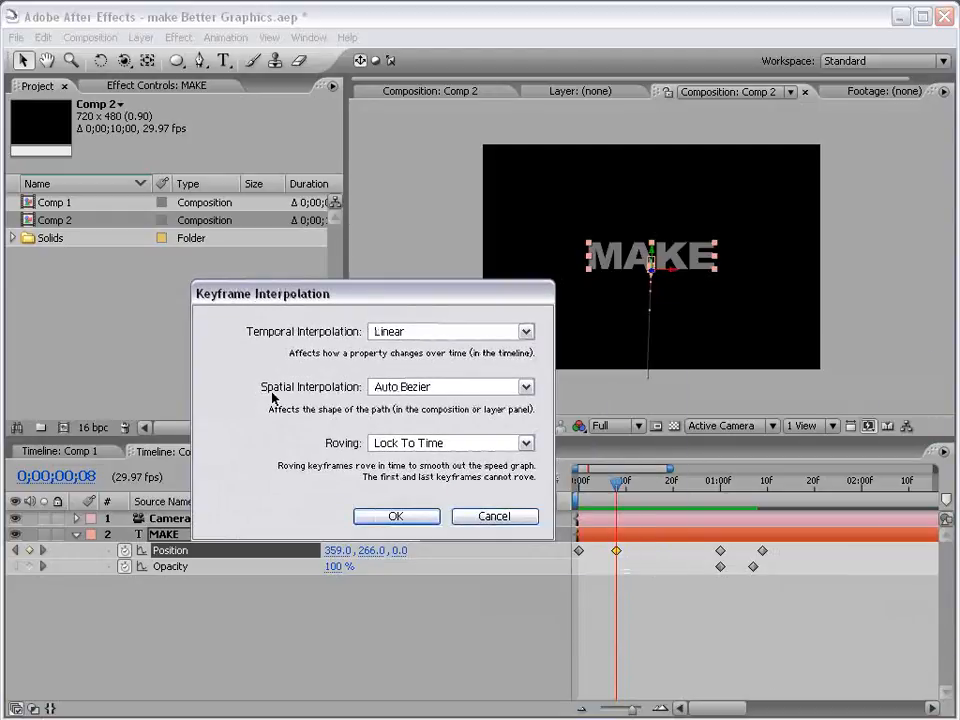
left_click(450, 386)
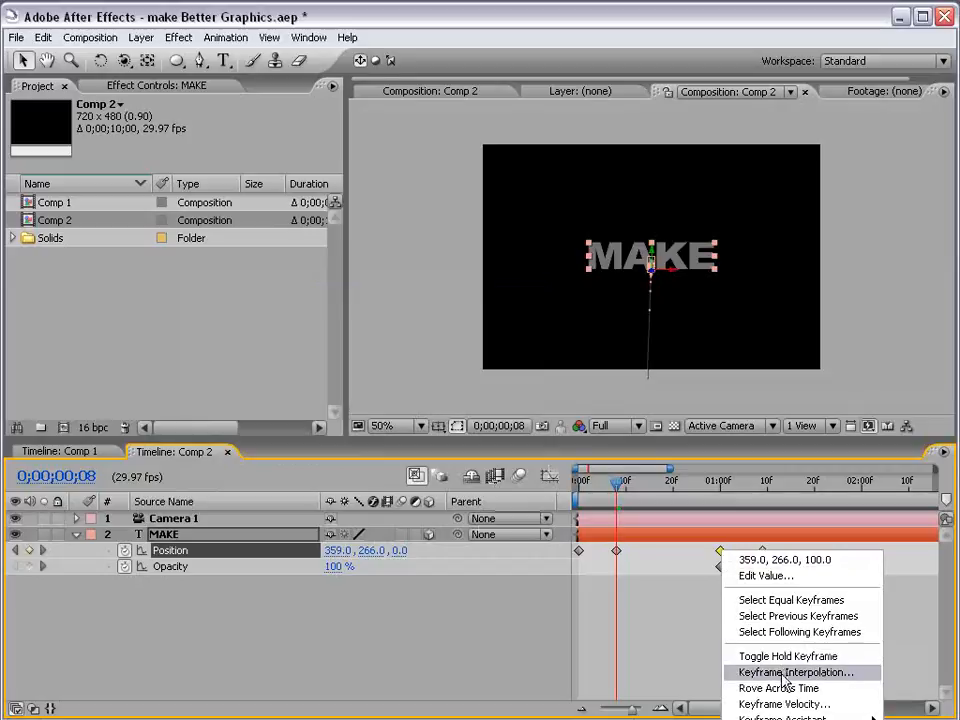
left_click(796, 668)
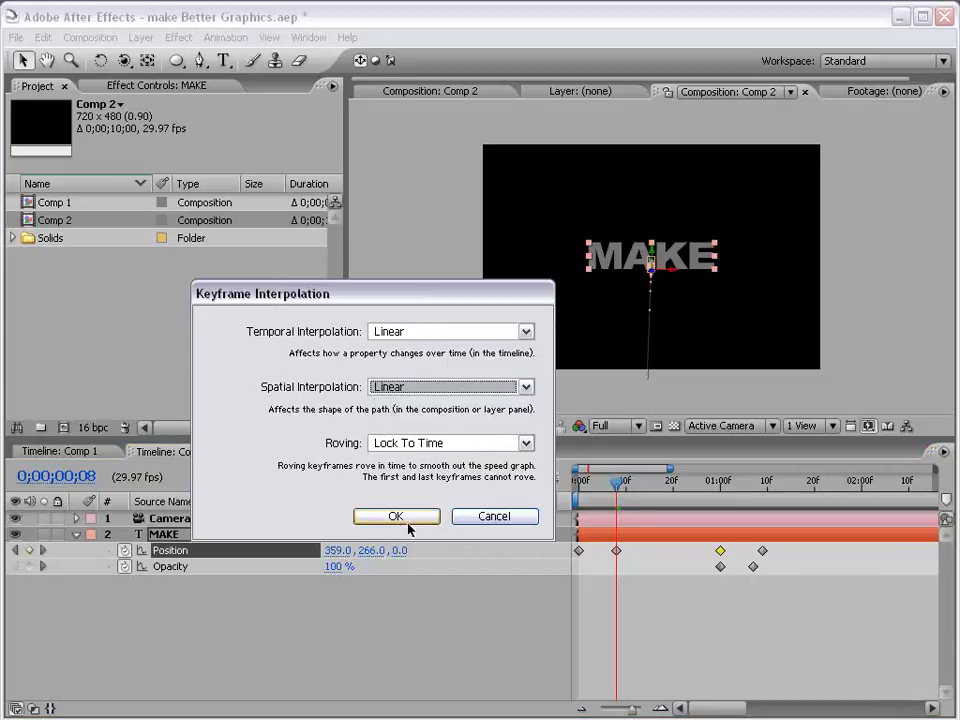
left_click(396, 516)
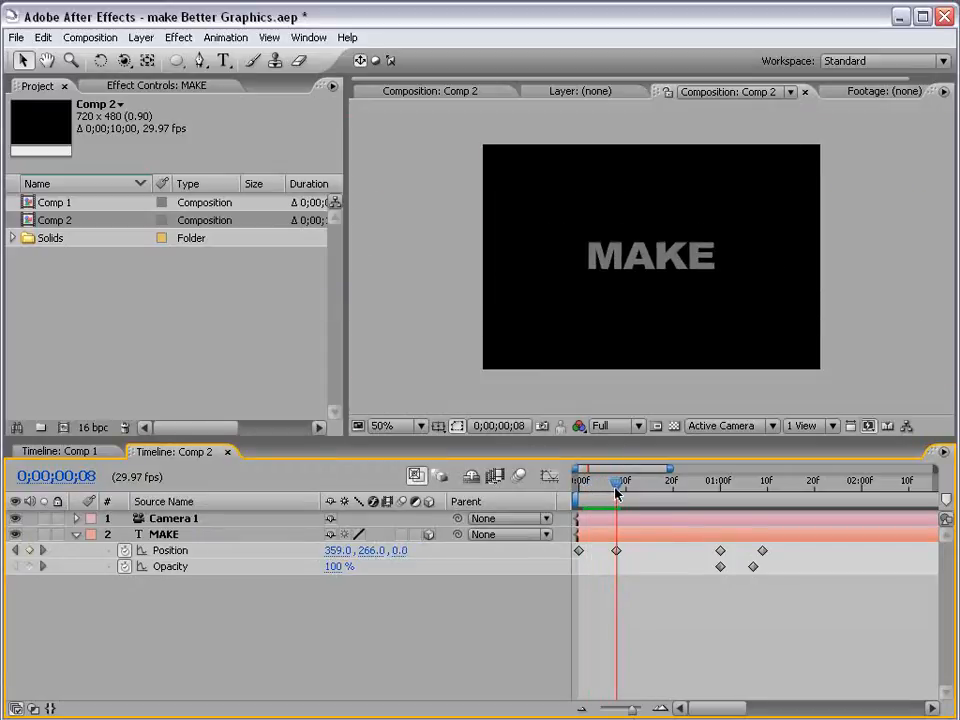
- Preview MAKE's straightened movement to about frame 19 and select its Position property
left_click_drag(616, 490, 640, 490)
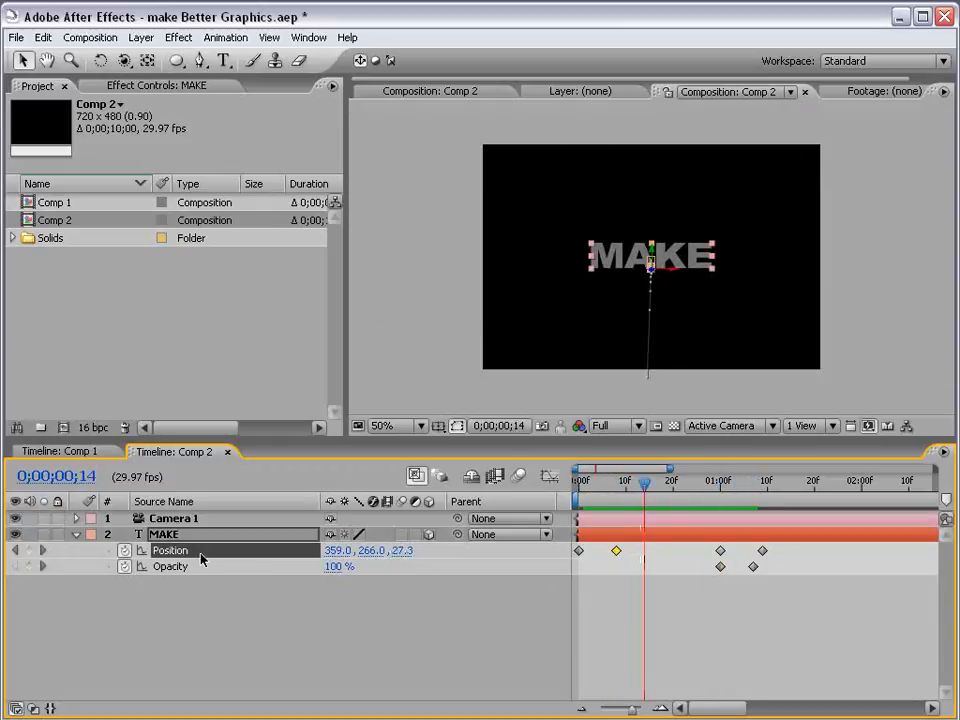
left_click(616, 552)
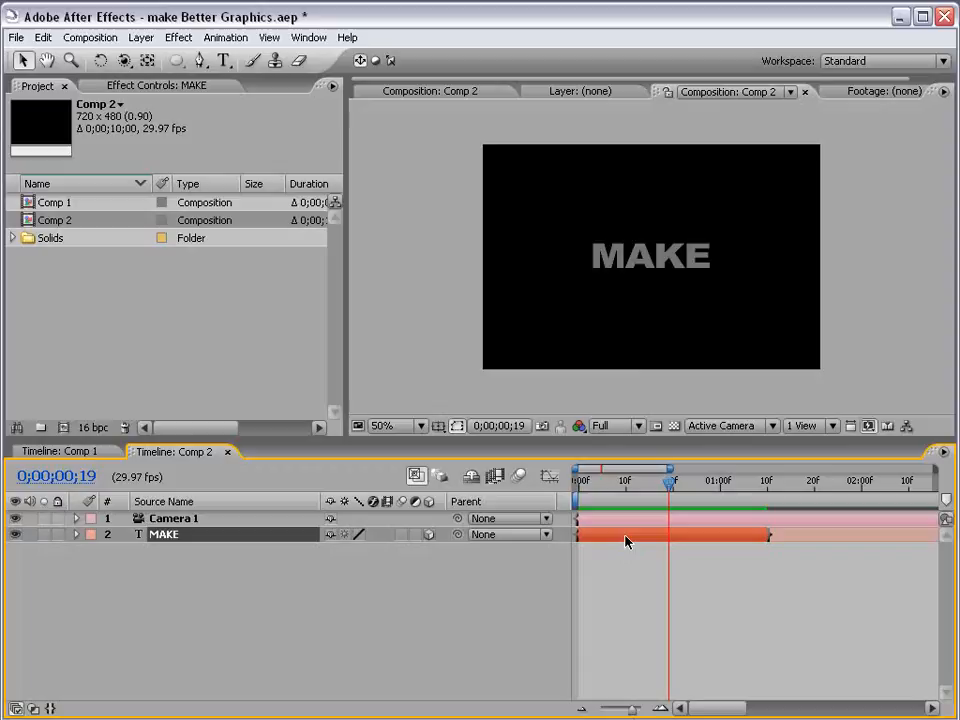
- Apply a Ramp effect to MAKE as a radial gradient from grey to black
left_click(200, 36)
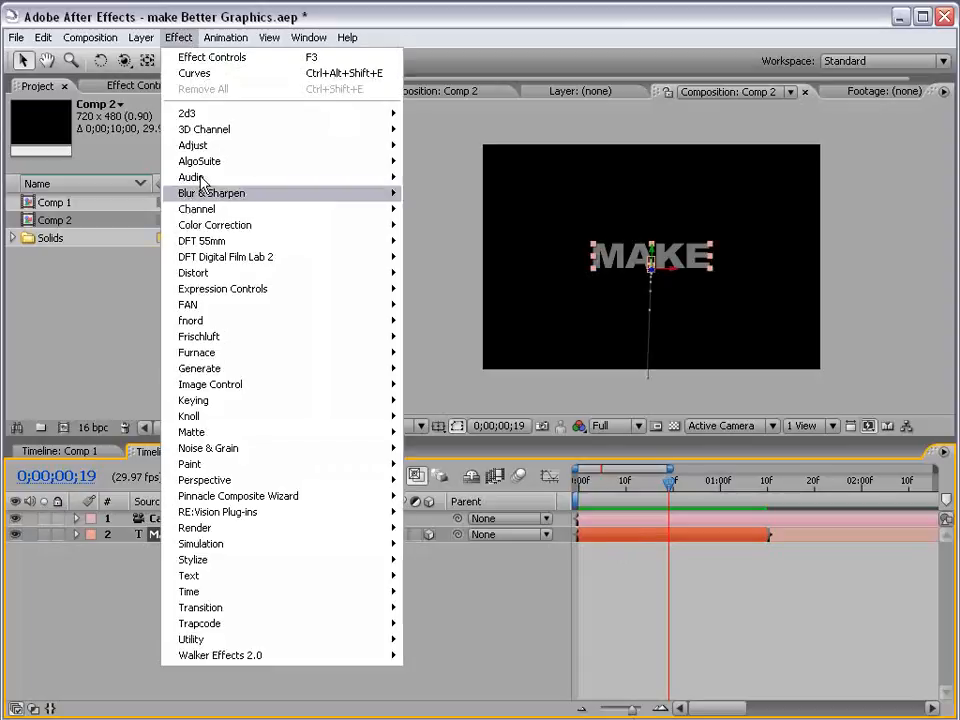
mouse_move(200, 368)
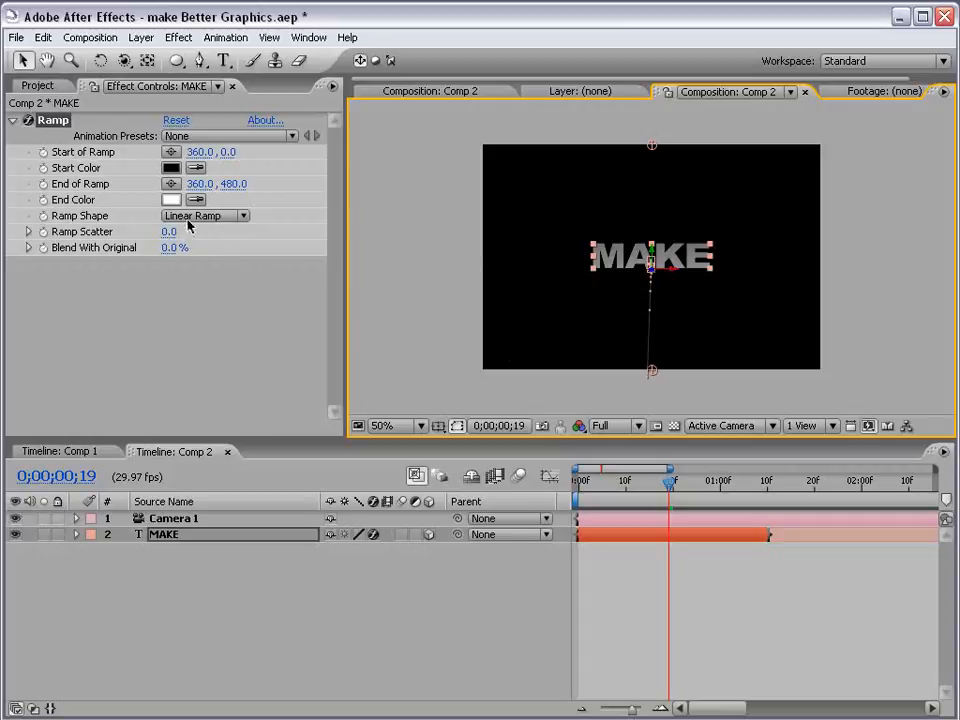
left_click(200, 216)
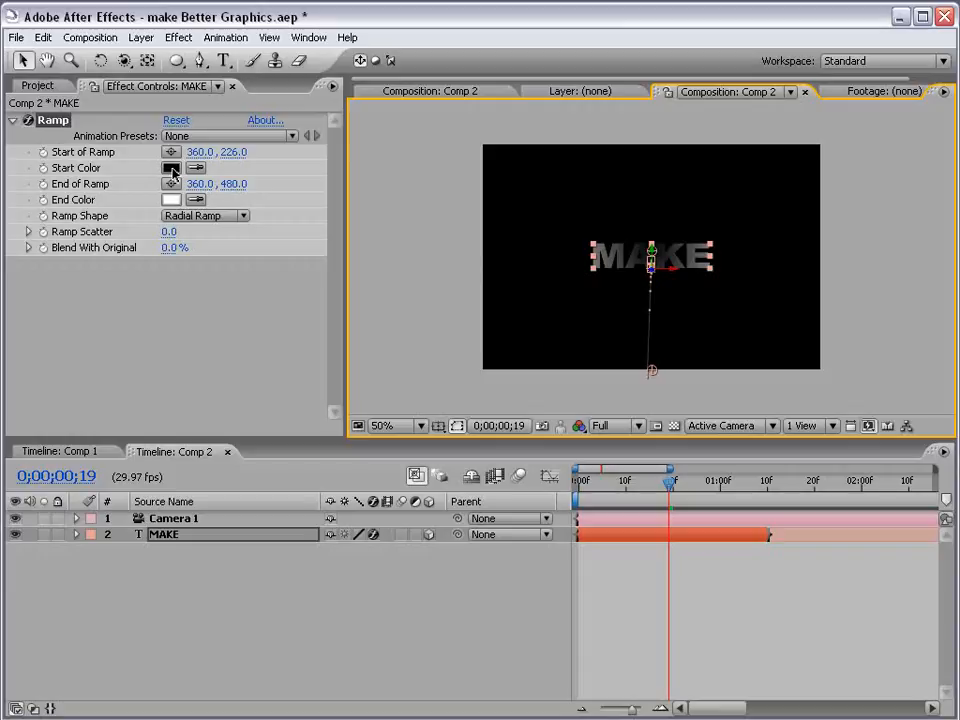
left_click(172, 168)
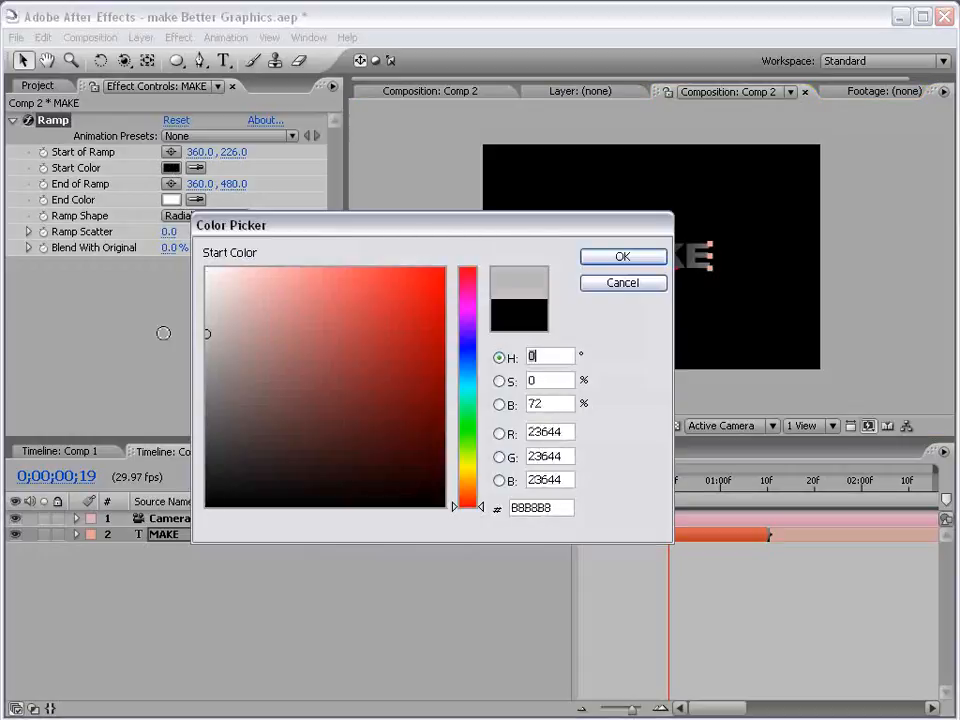
left_click(622, 256)
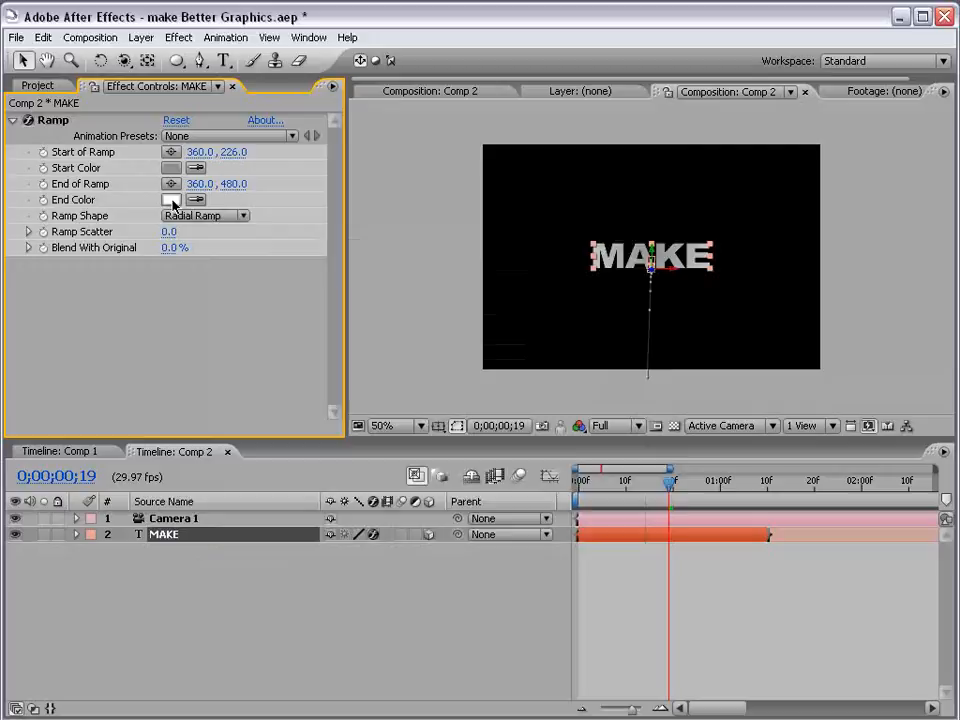
left_click(170, 200)
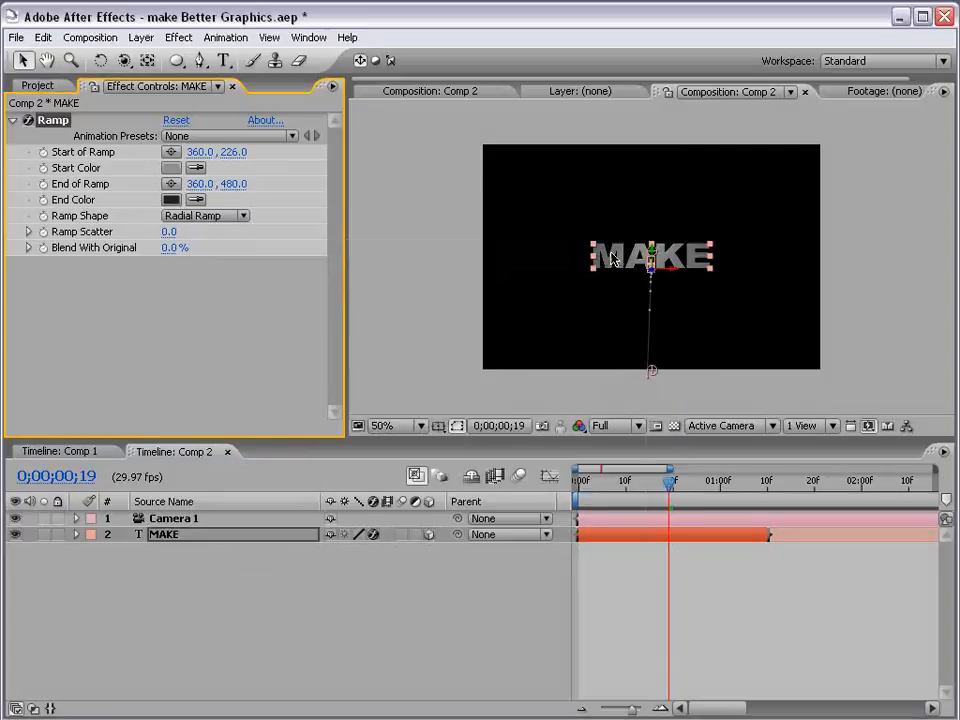
- Pull the gradient's End of Ramp point up closer to the text, centred near 360, 226
left_click(170, 200)
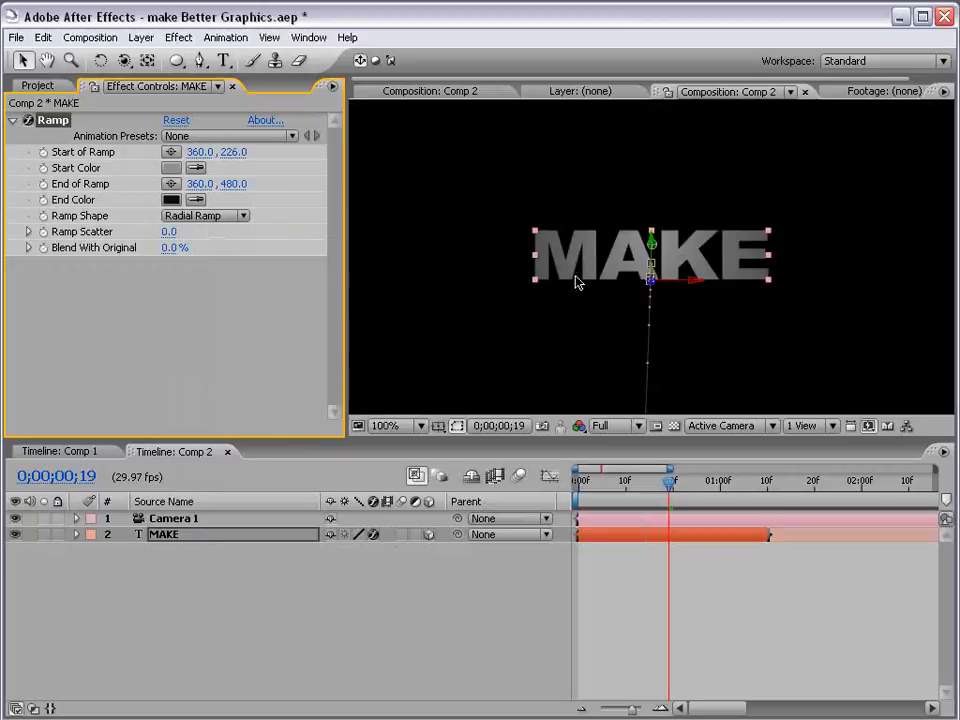
left_click(392, 424)
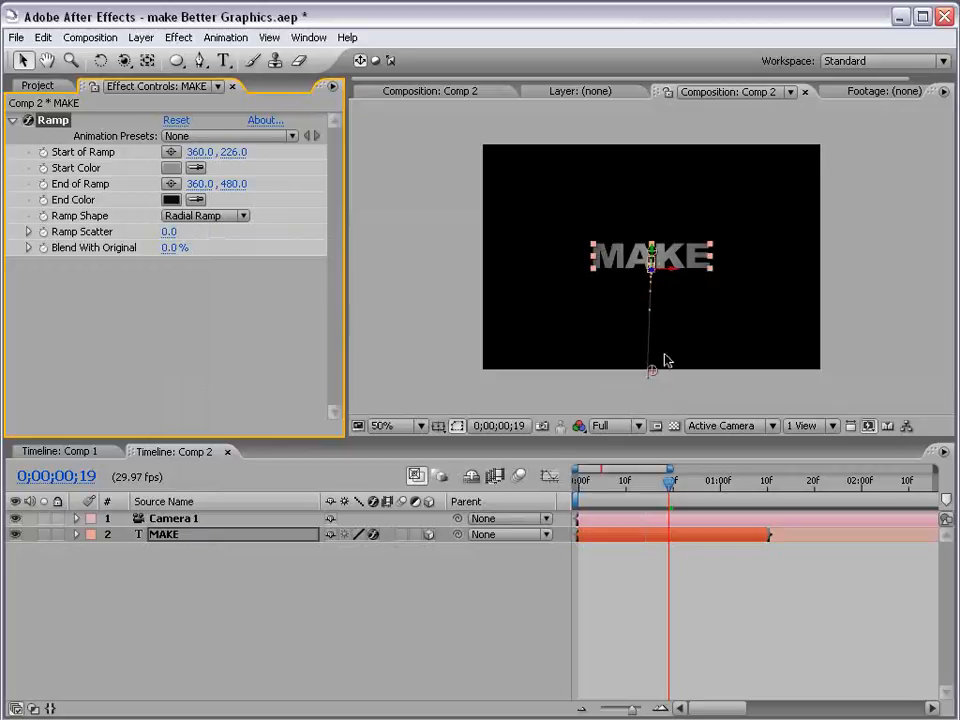
left_click_drag(652, 368, 652, 330)
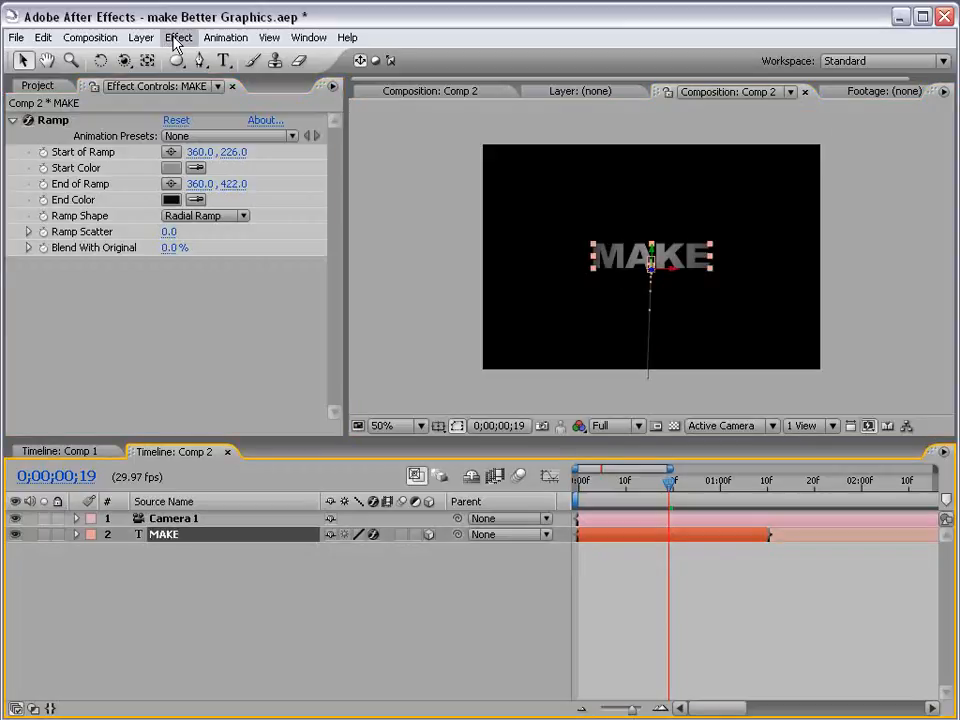
- Add a Hue/Saturation effect to MAKE with Colorize on and adjusted tint values
left_click(180, 36)
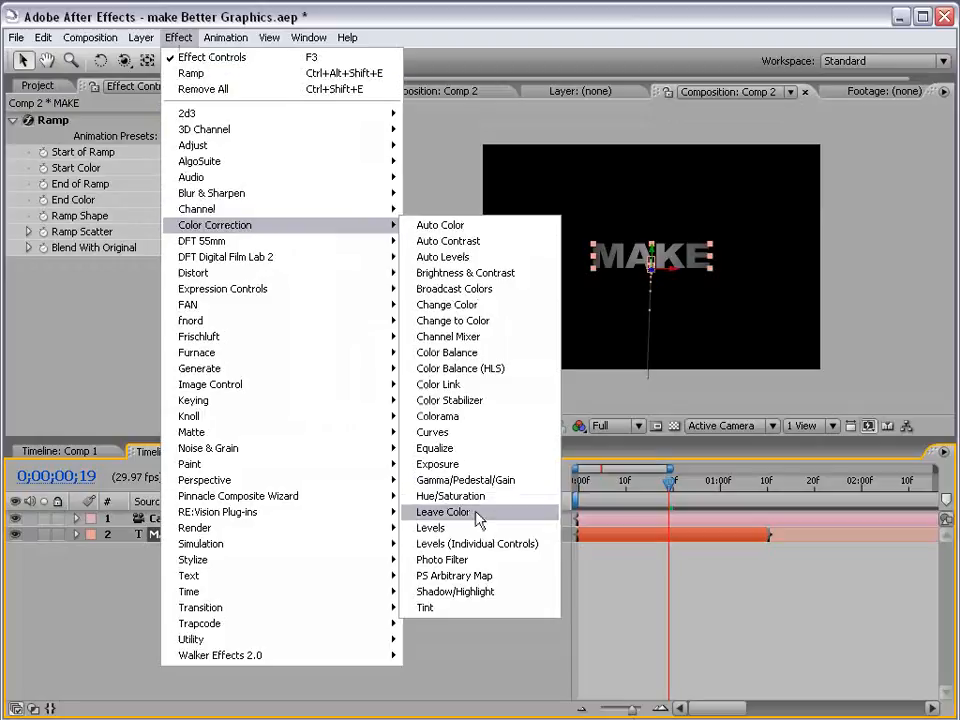
left_click(450, 496)
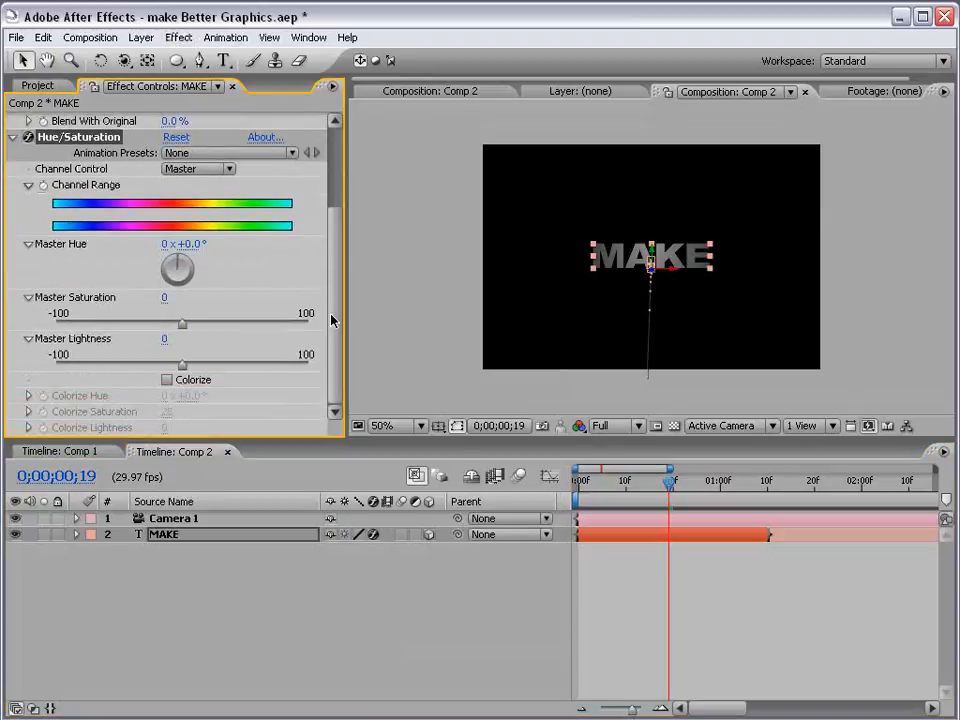
left_click(166, 380)
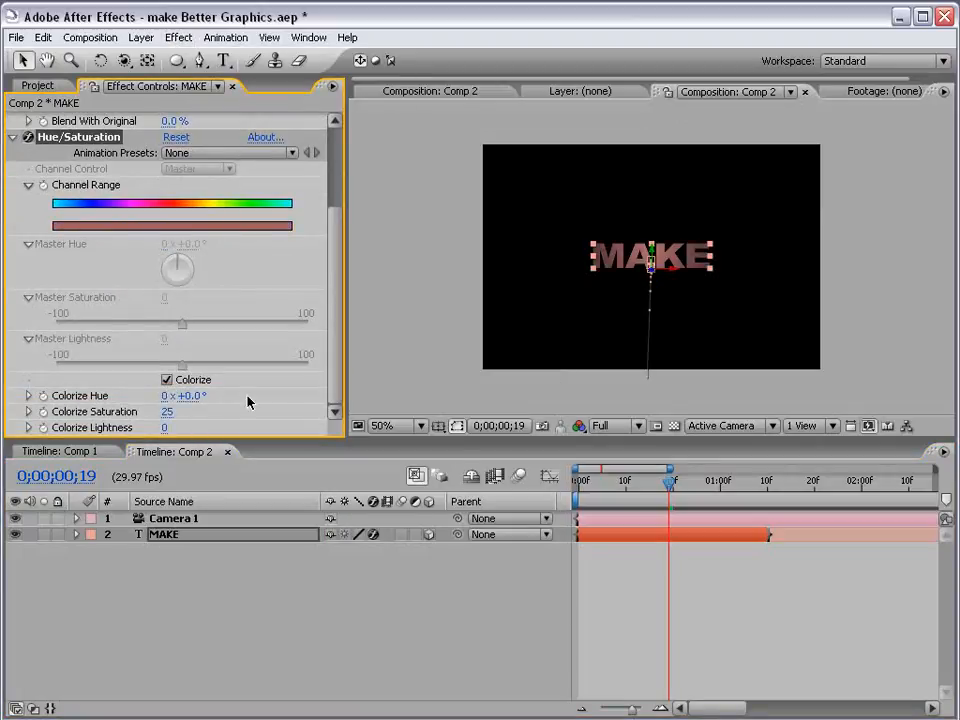
left_click_drag(184, 260, 188, 390)
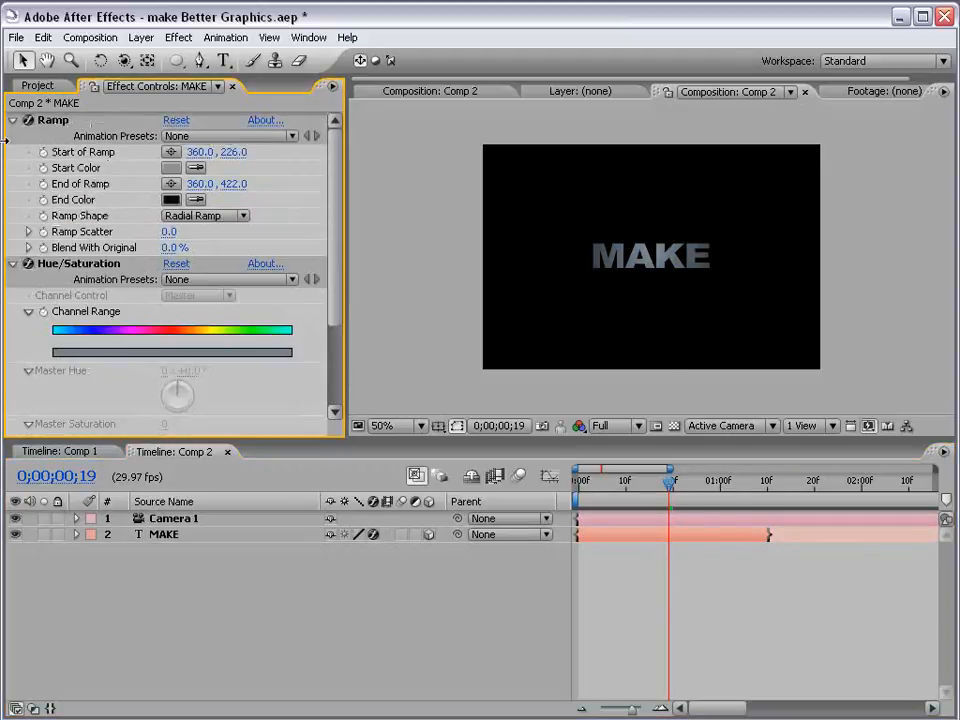
left_click(200, 36)
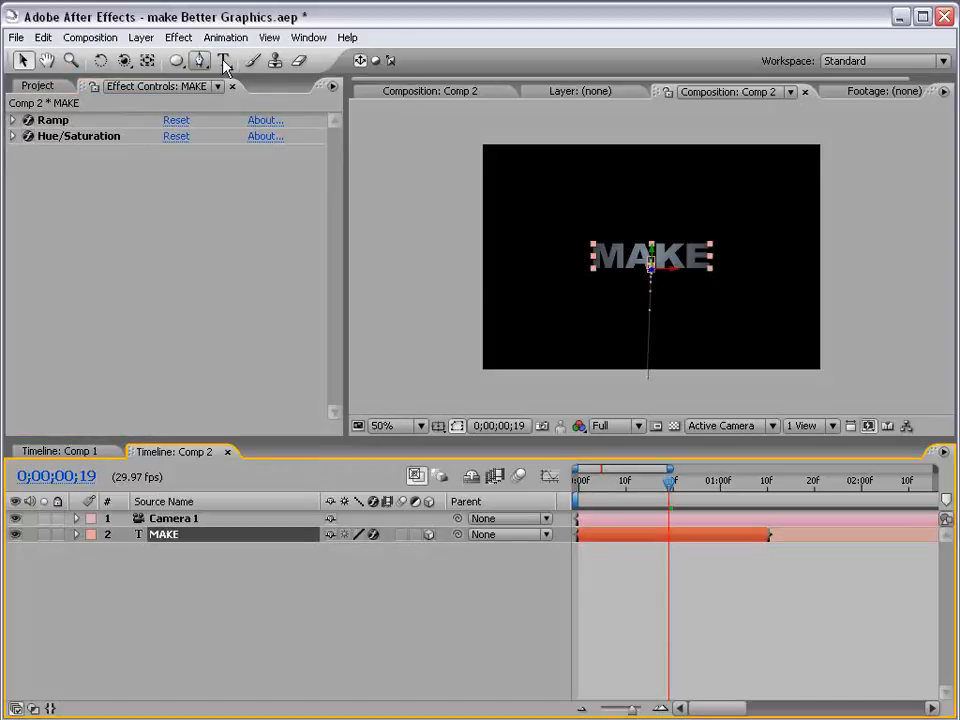
- Apply Levels to MAKE, raising Input Black to 2955.5 and lowering Input White to 27113.9
left_click(178, 36)
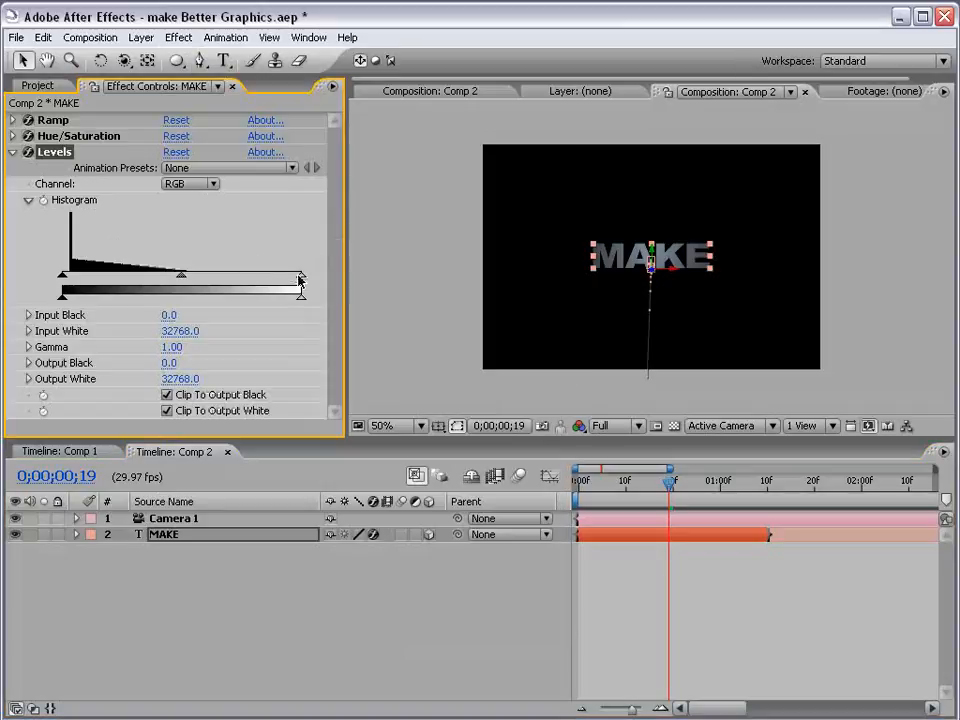
left_click_drag(300, 292, 258, 292)
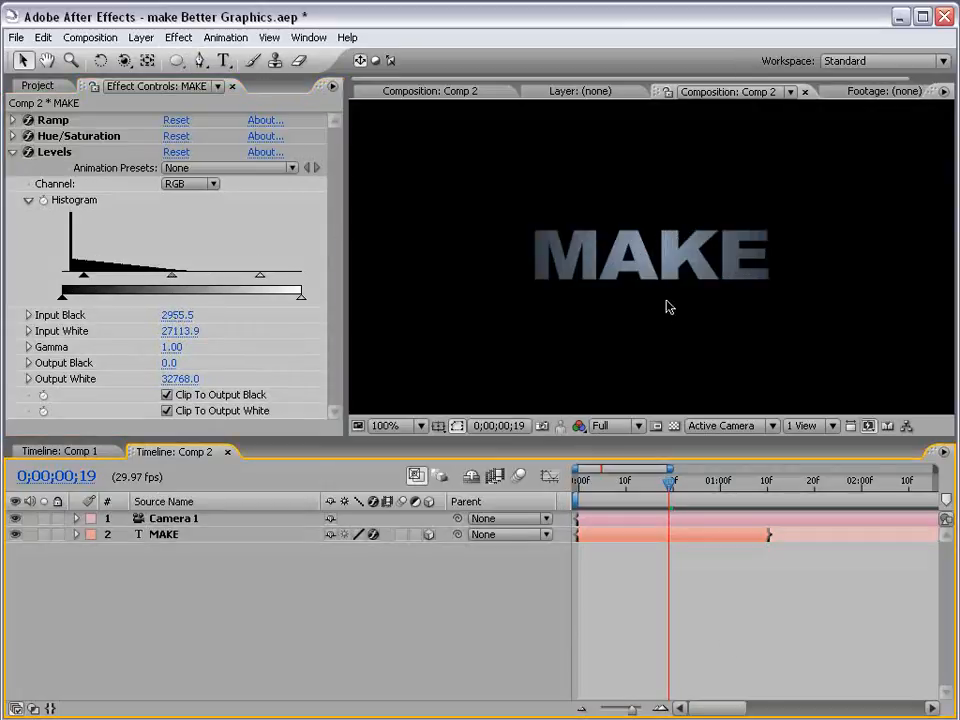
left_click(400, 424)
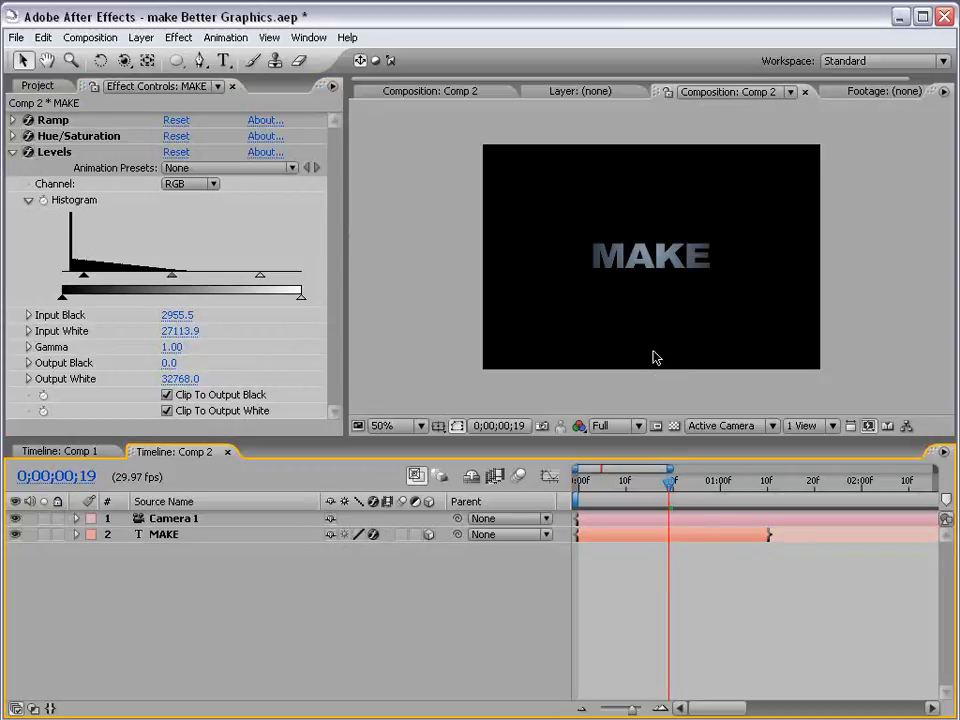
left_click(164, 534)
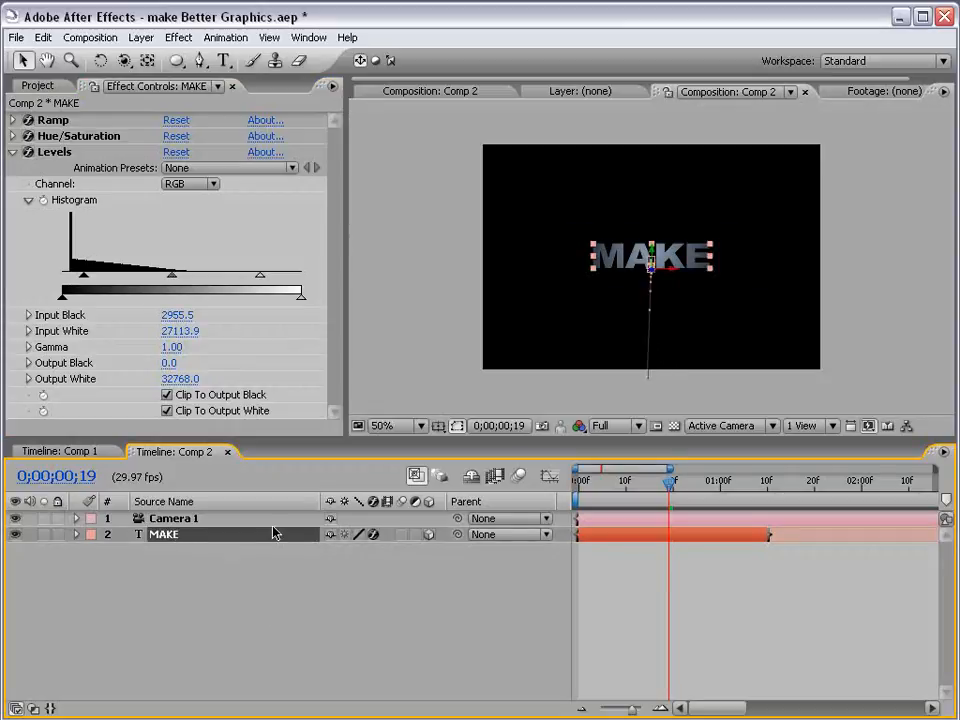
- Select the MAKE layer ready to duplicate it into staggered copies
left_click(80, 534)
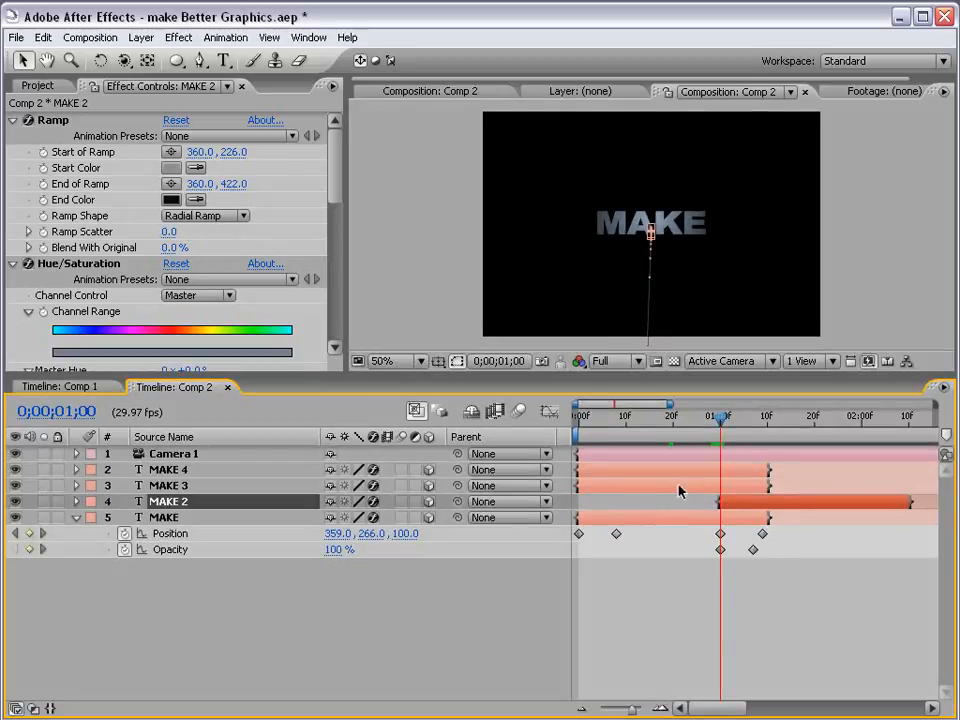
mouse_move(756, 516)
type("MY")
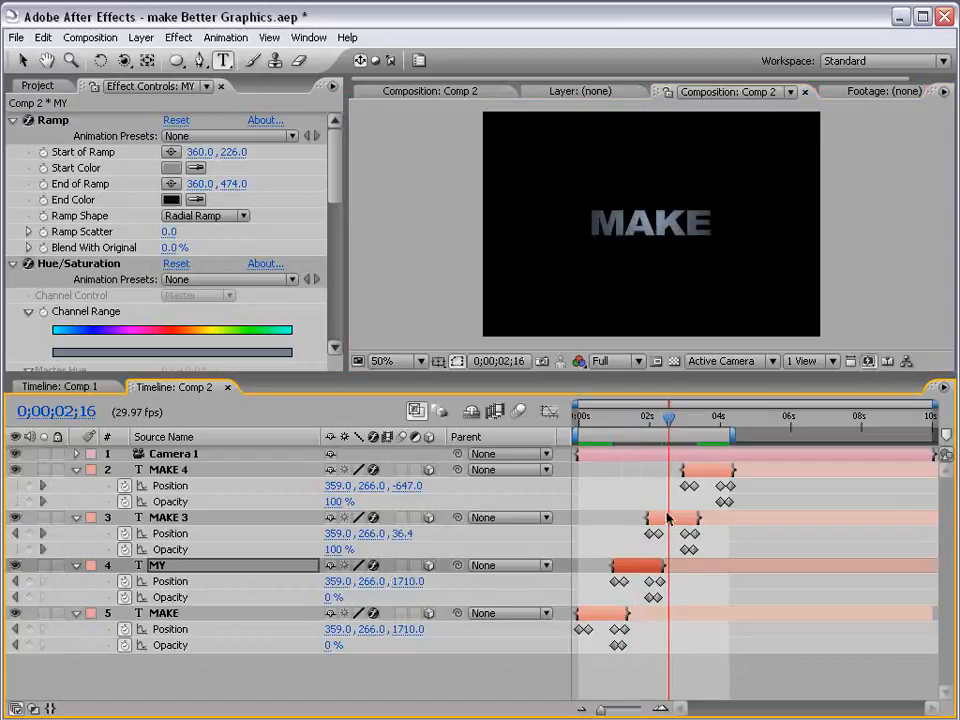
- Change the MAKE 4 layer's text to PUNK! and scrub to check its fly-in after DAY
left_click(168, 516)
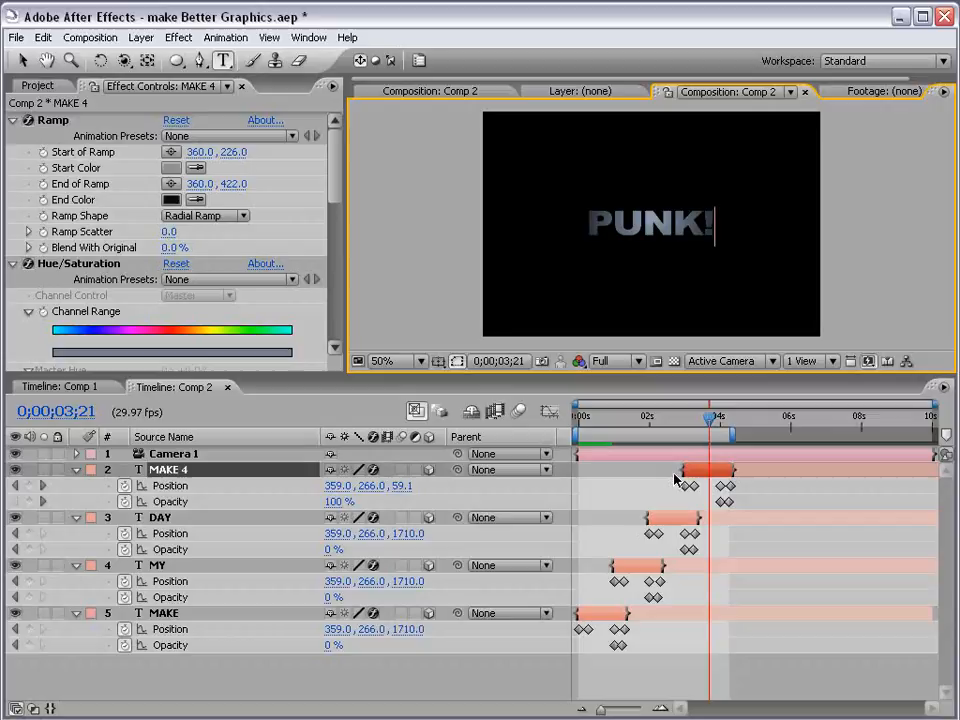
double_click(168, 468)
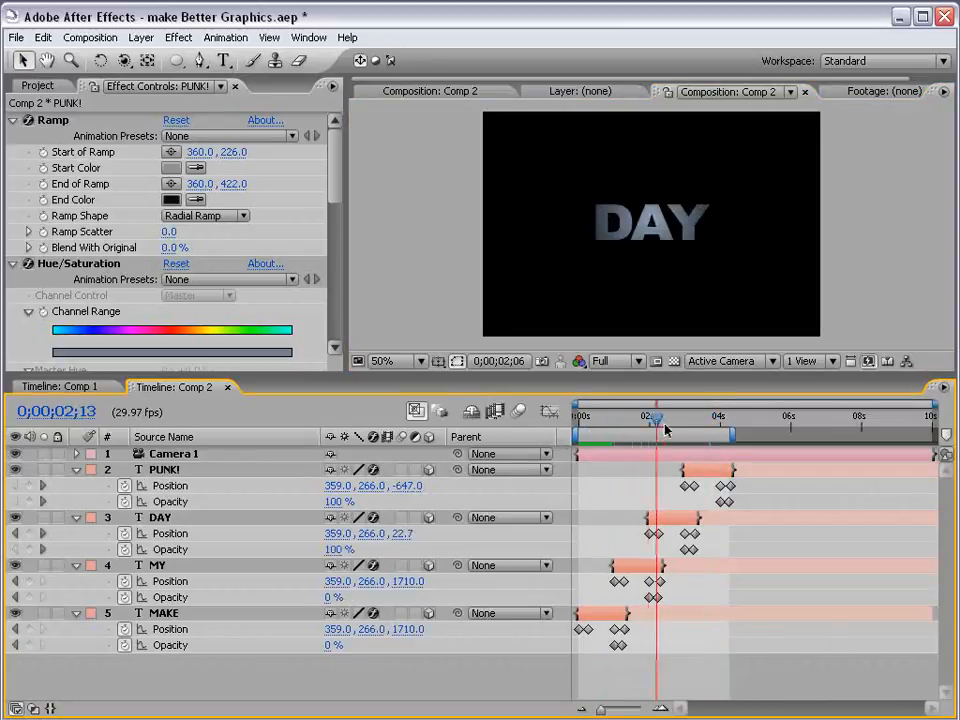
left_click_drag(656, 418, 704, 418)
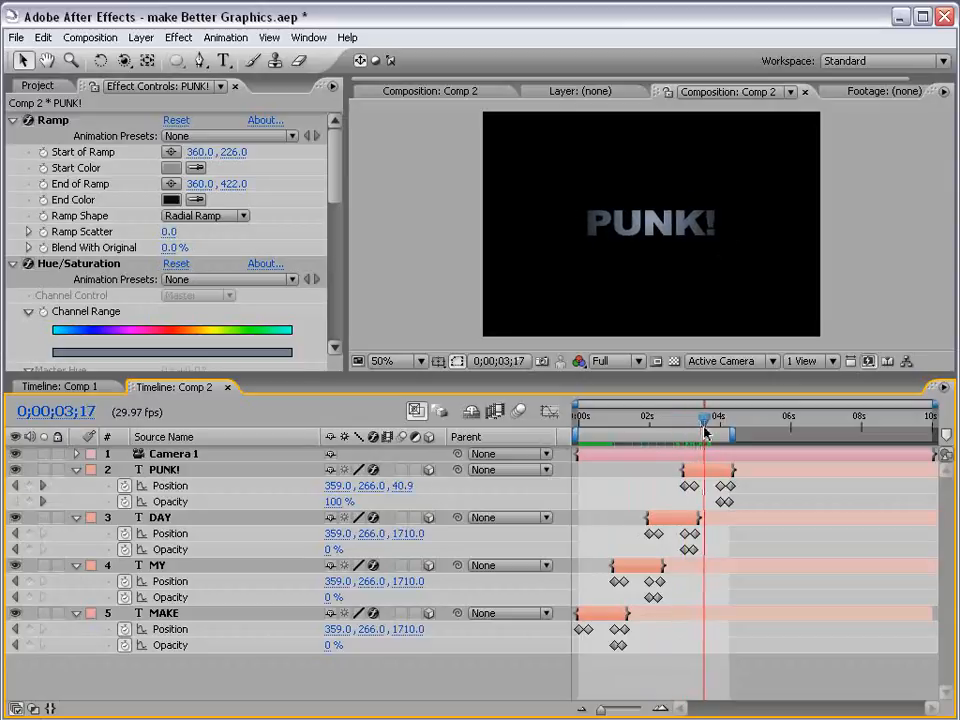
left_click_drag(704, 418, 718, 418)
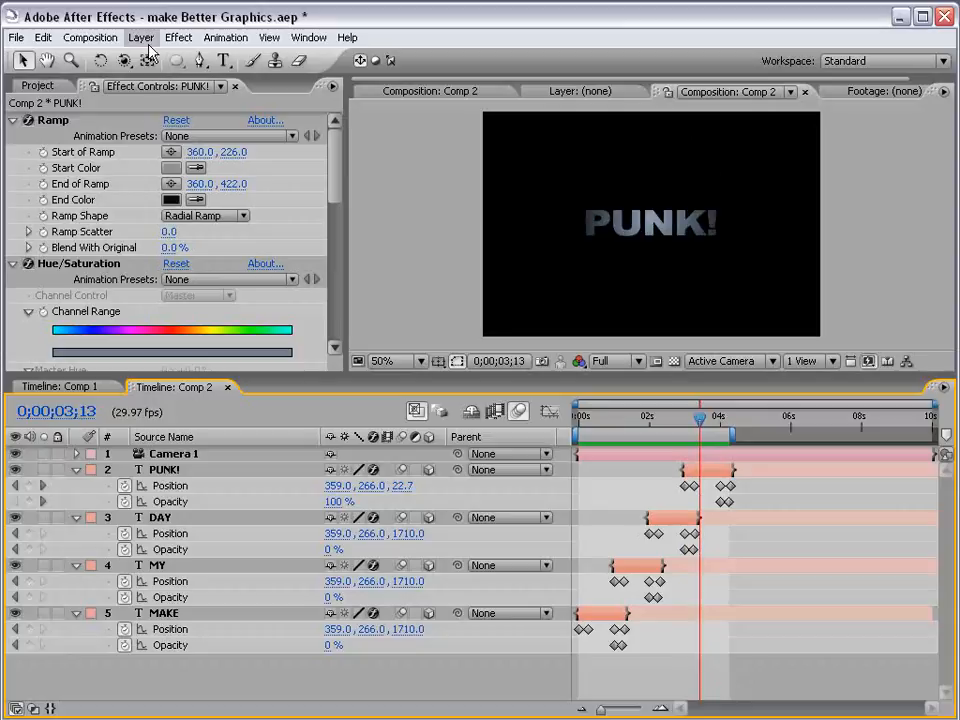
- Create a comp-size solid via Layer > New > Solid and bring up its colour swatch
left_click(136, 36)
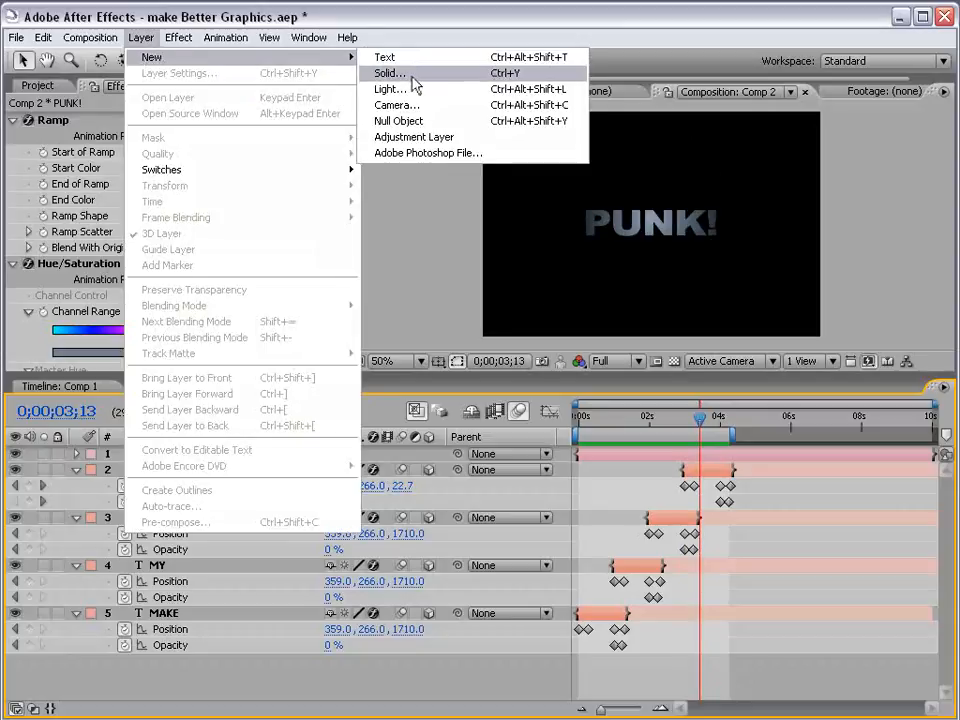
left_click(384, 72)
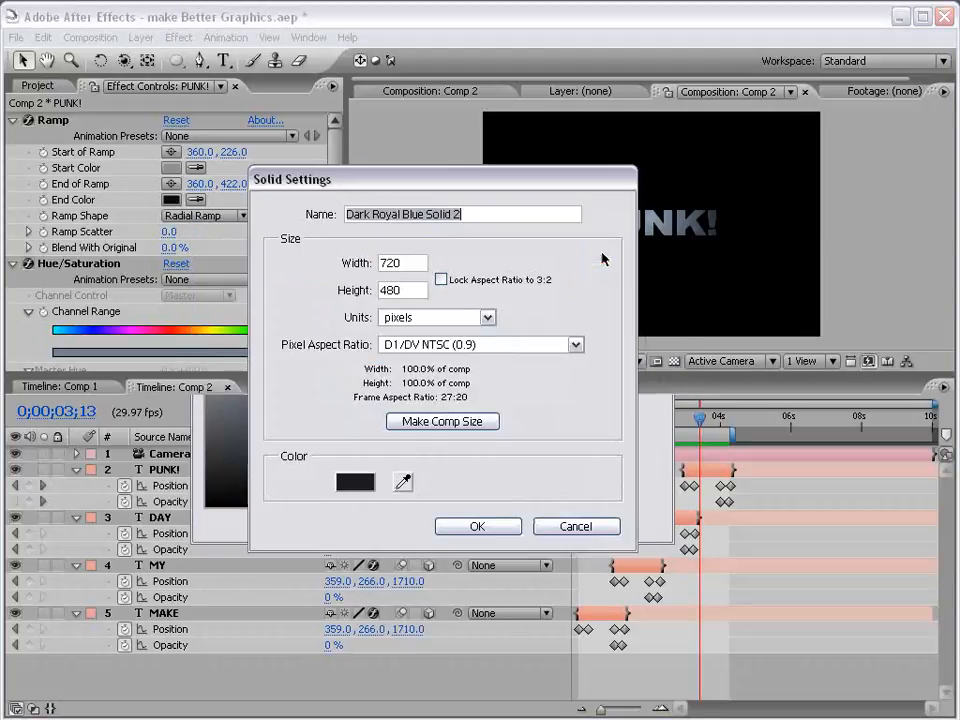
left_click(478, 526)
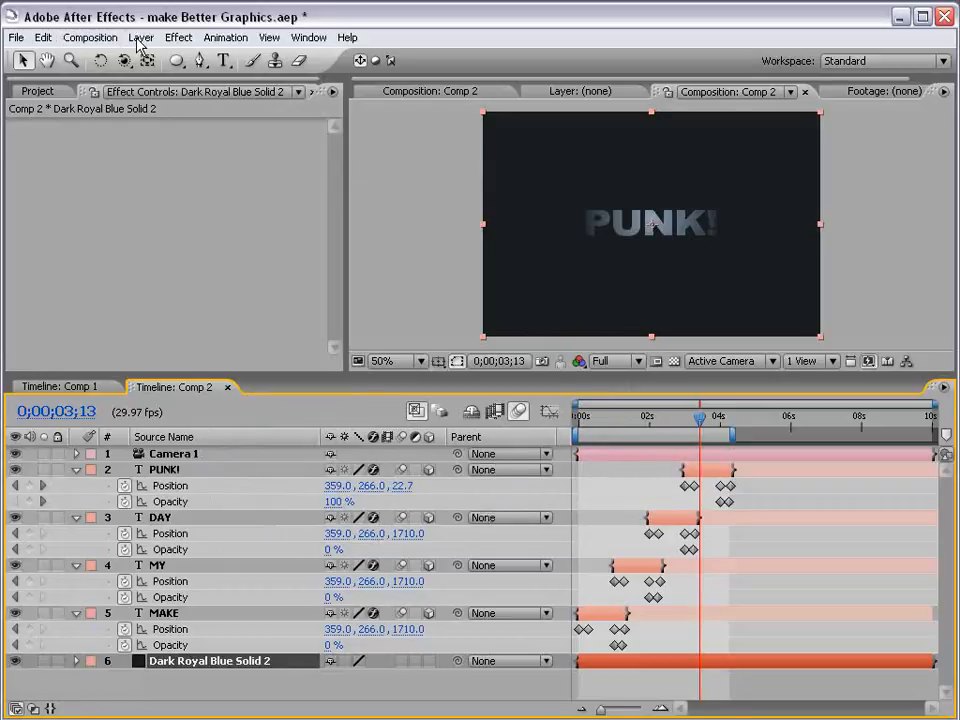
left_click(148, 36)
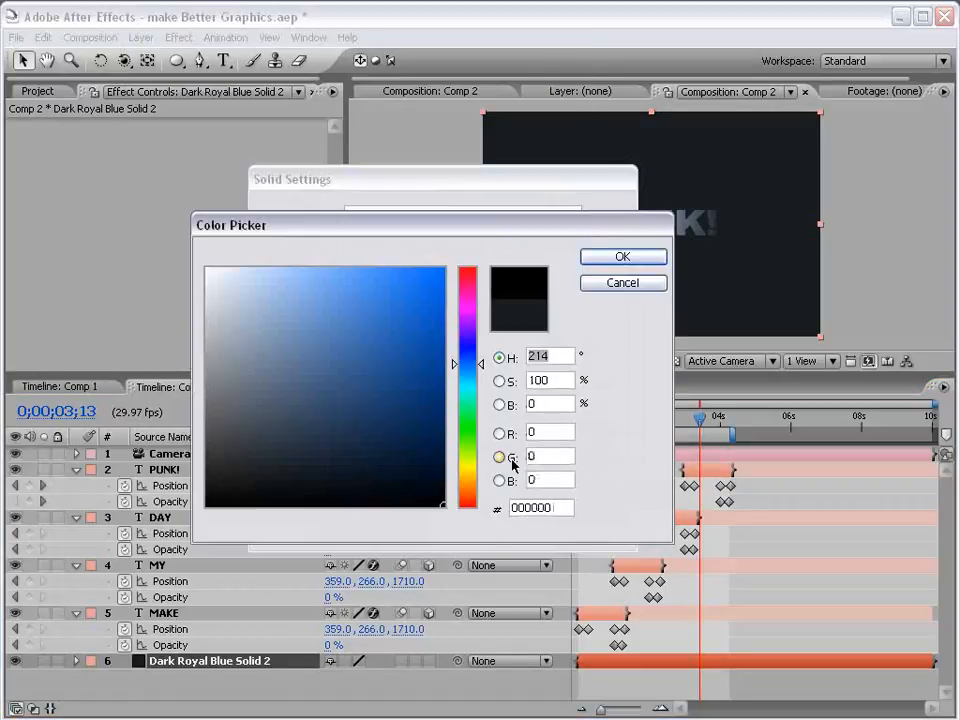
left_click(622, 256)
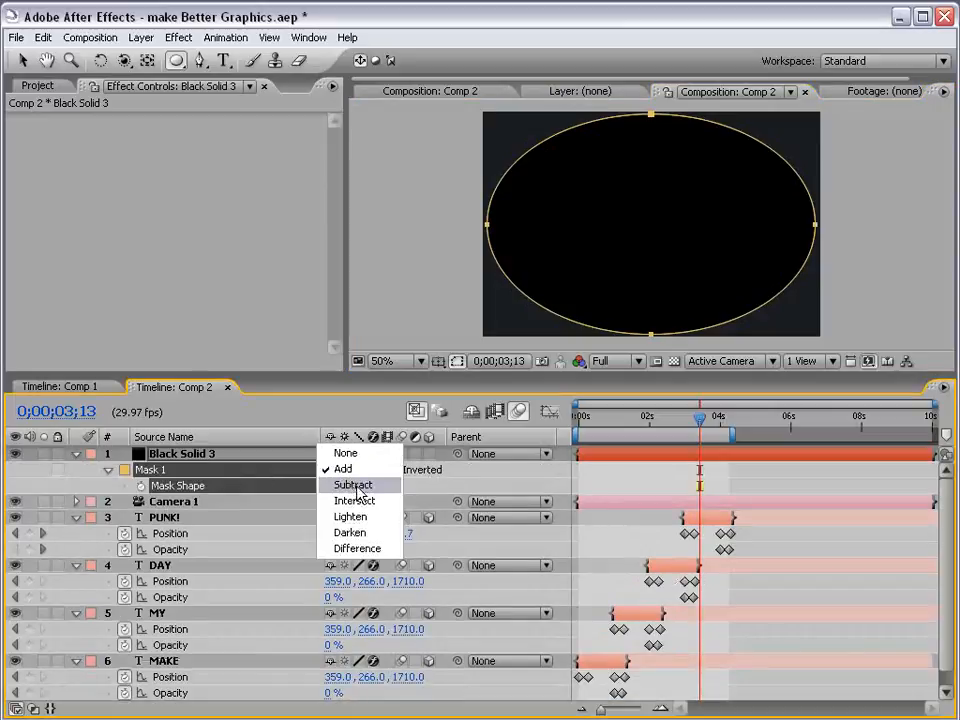
- Set the black solid's oval mask to Subtract so it darkens only the frame edges
left_click(352, 486)
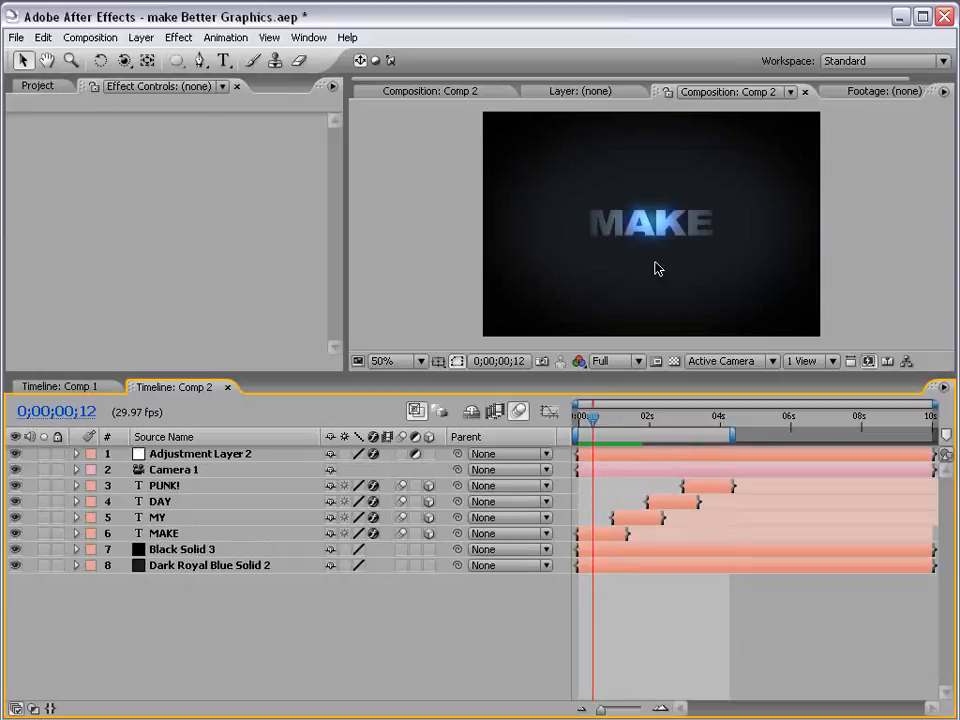
mouse_move(428, 228)
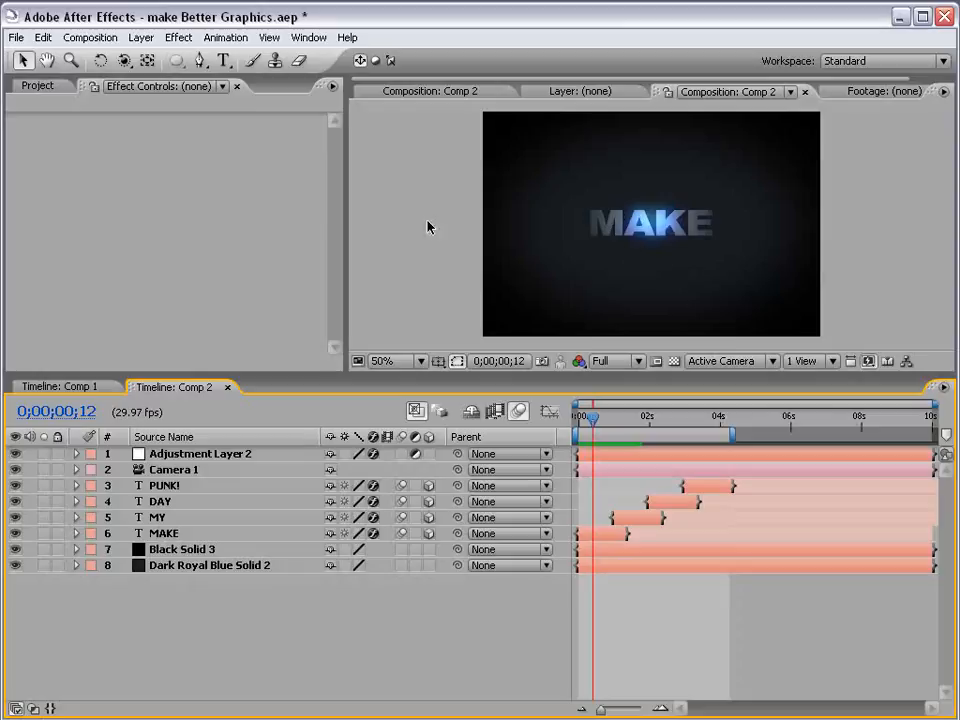
- Create a null named Wiggle with a wiggle(8,20) Position expression and preview it
left_click(128, 36)
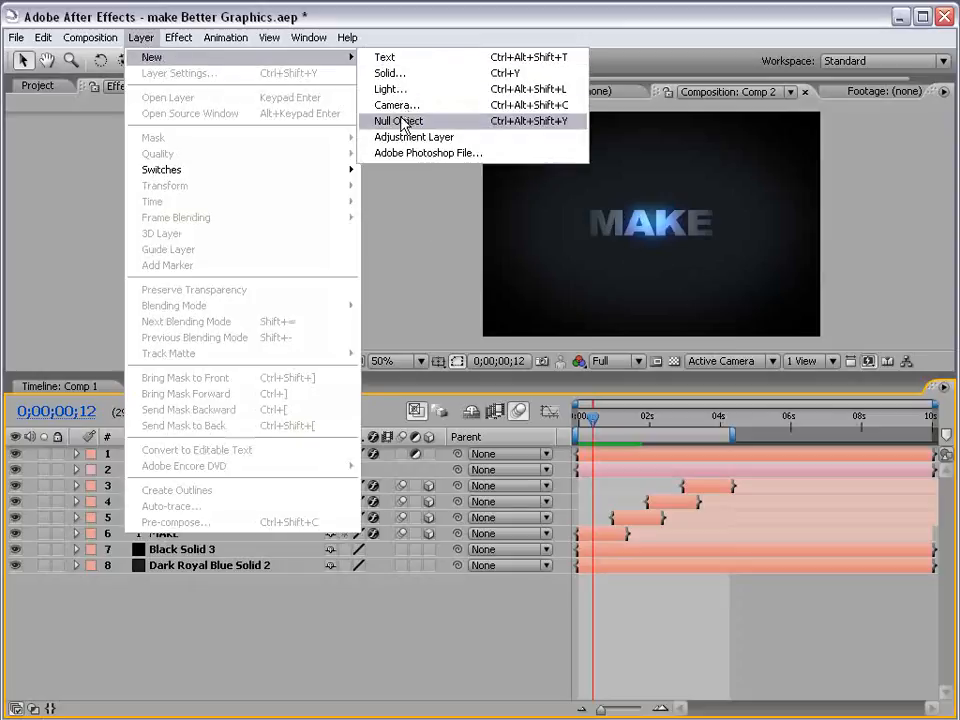
left_click(400, 120)
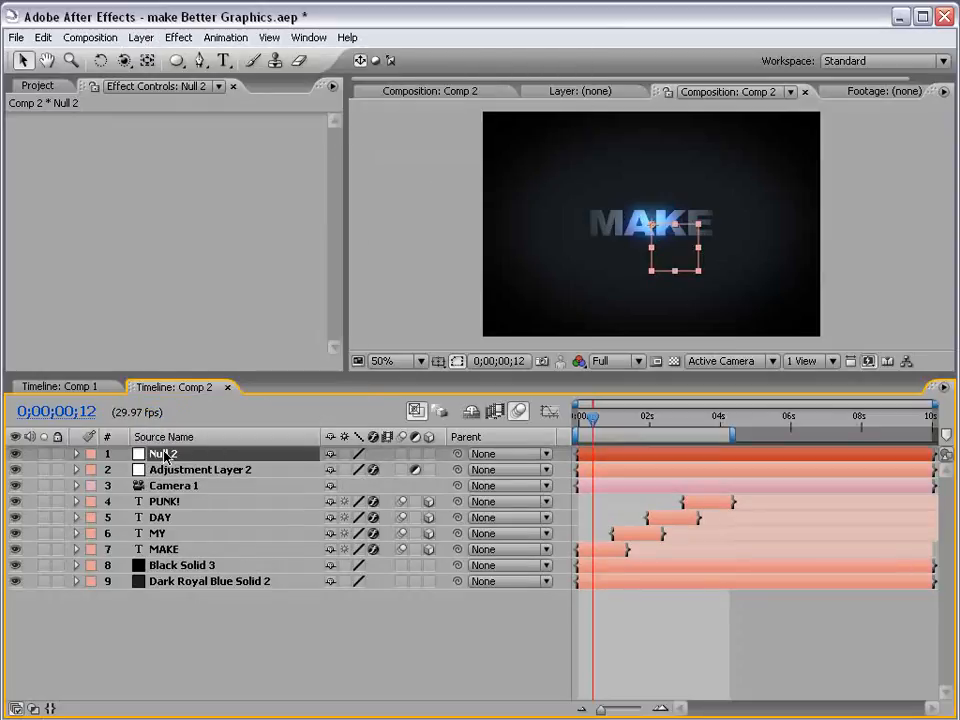
type("Wiggle")
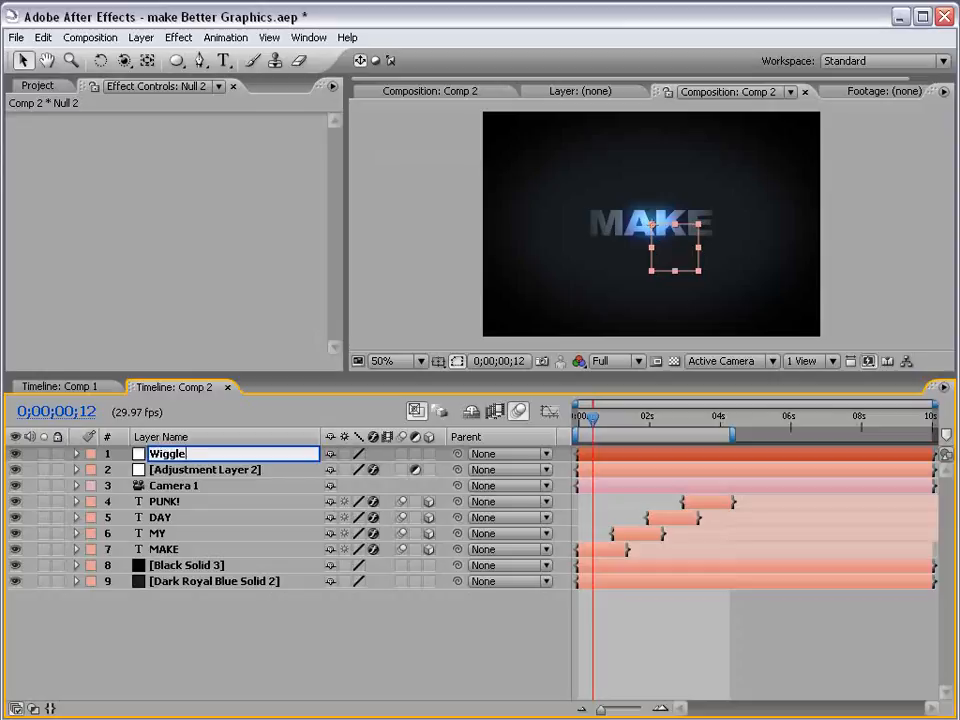
left_click(80, 452)
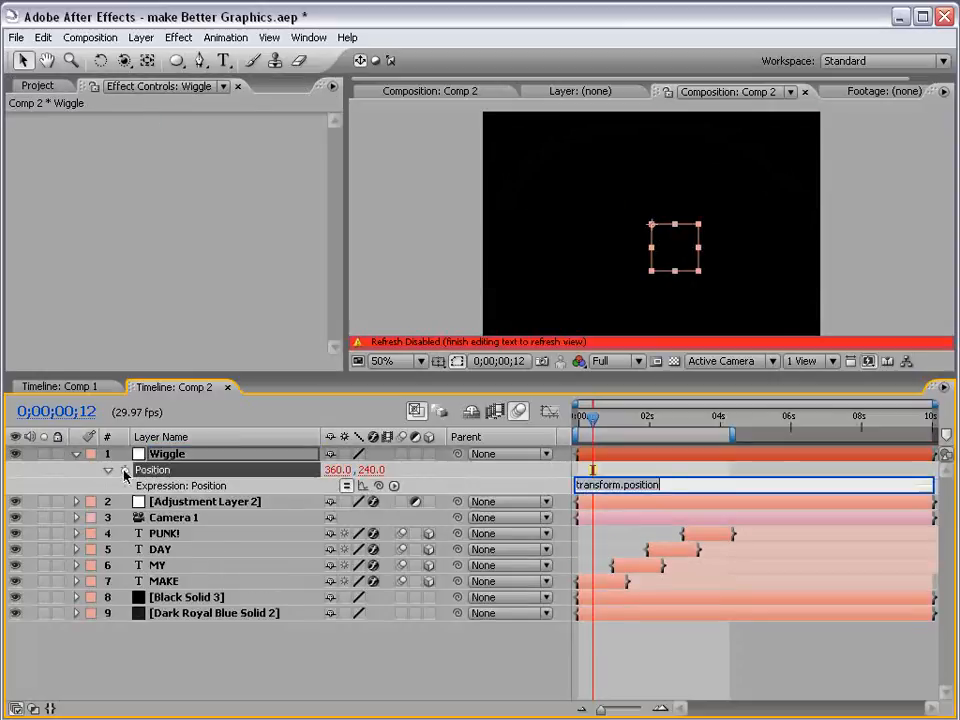
type("wiggle(8")
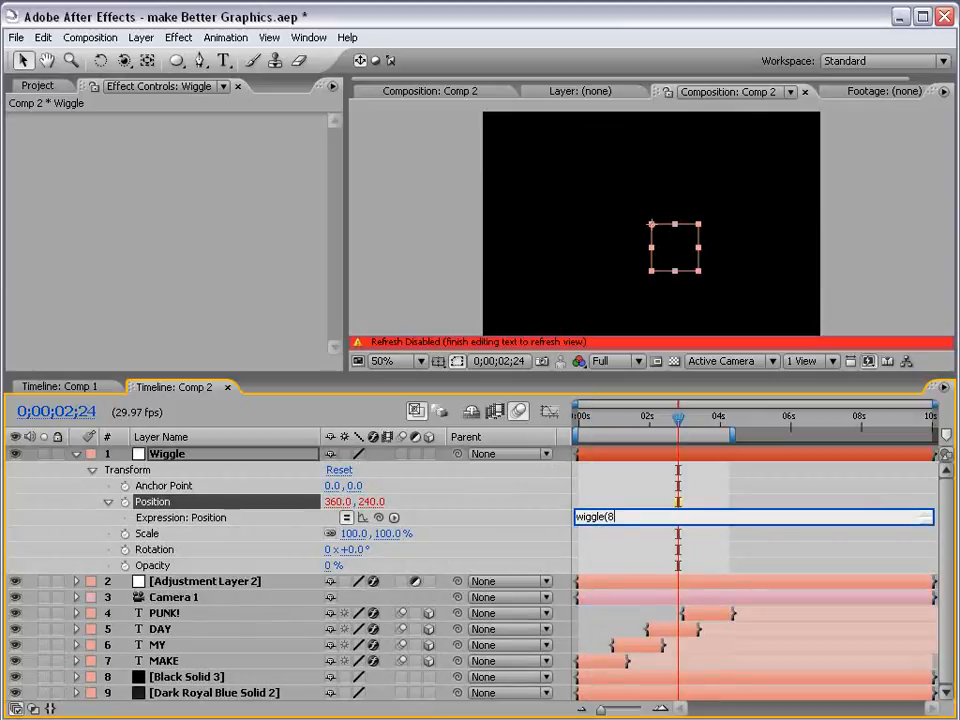
type(",20)")
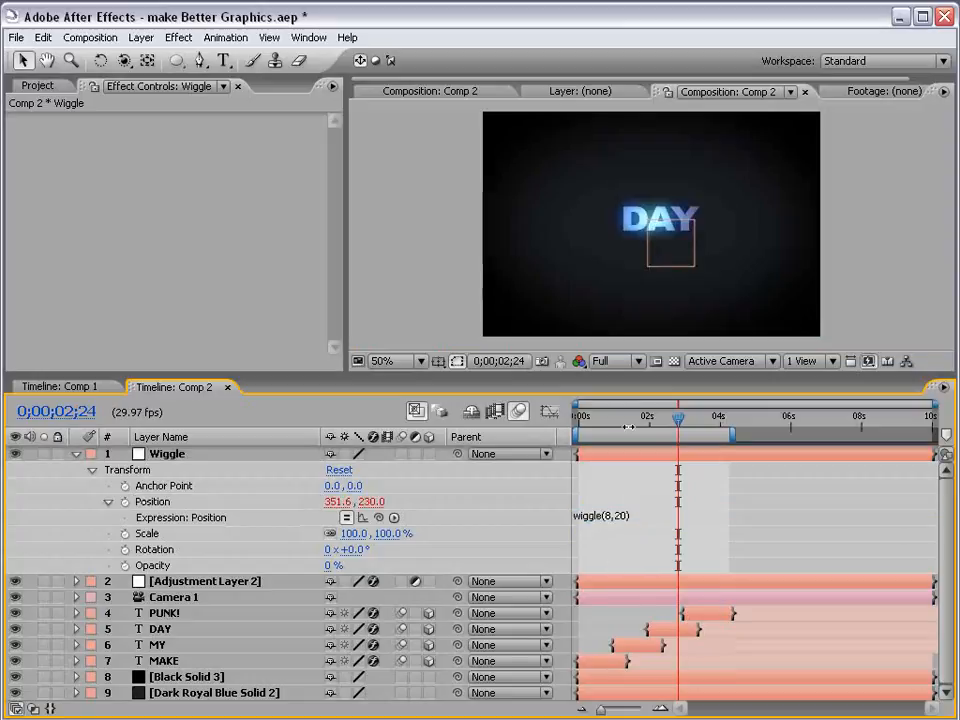
left_click_drag(678, 418, 644, 418)
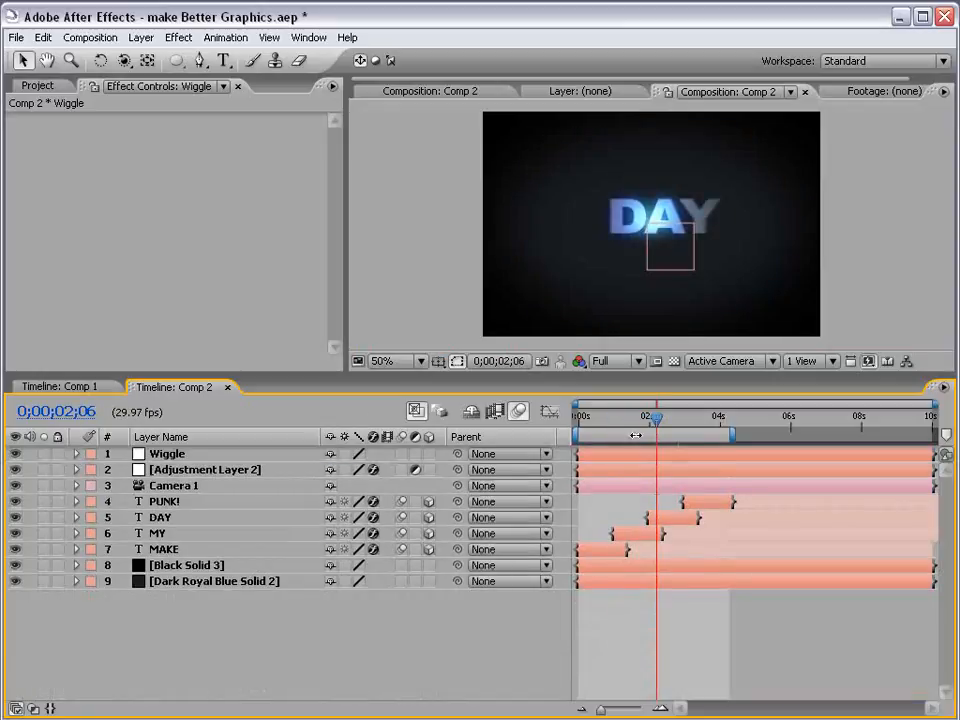
- Parent Camera 1 to the Wiggle null and scrub to preview the camera shake
left_click_drag(656, 418, 678, 418)
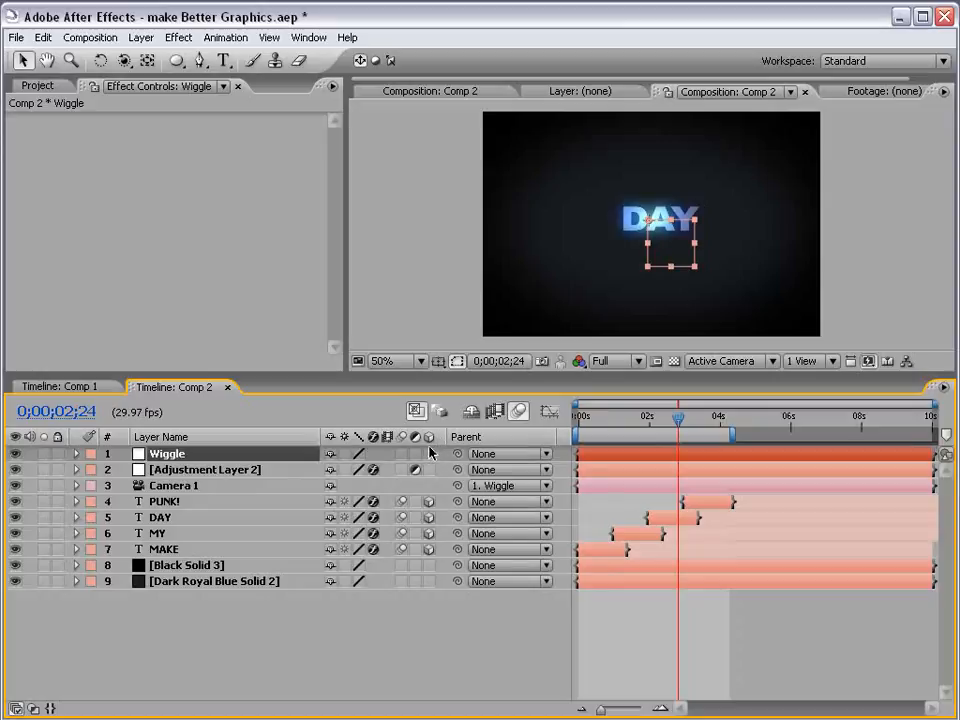
mouse_move(642, 316)
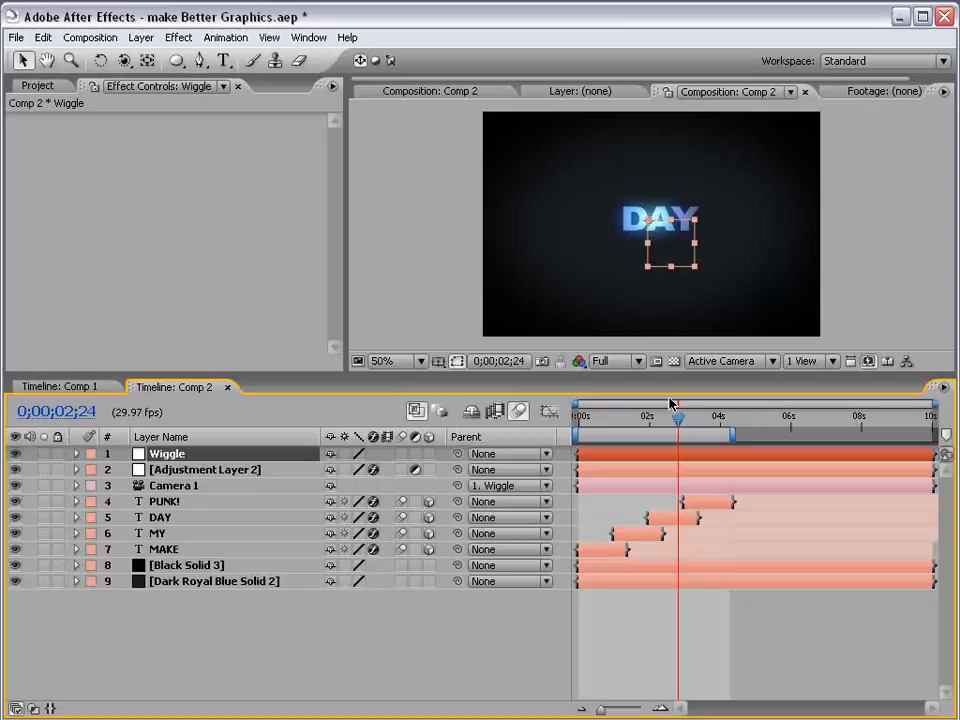
left_click_drag(678, 418, 598, 418)
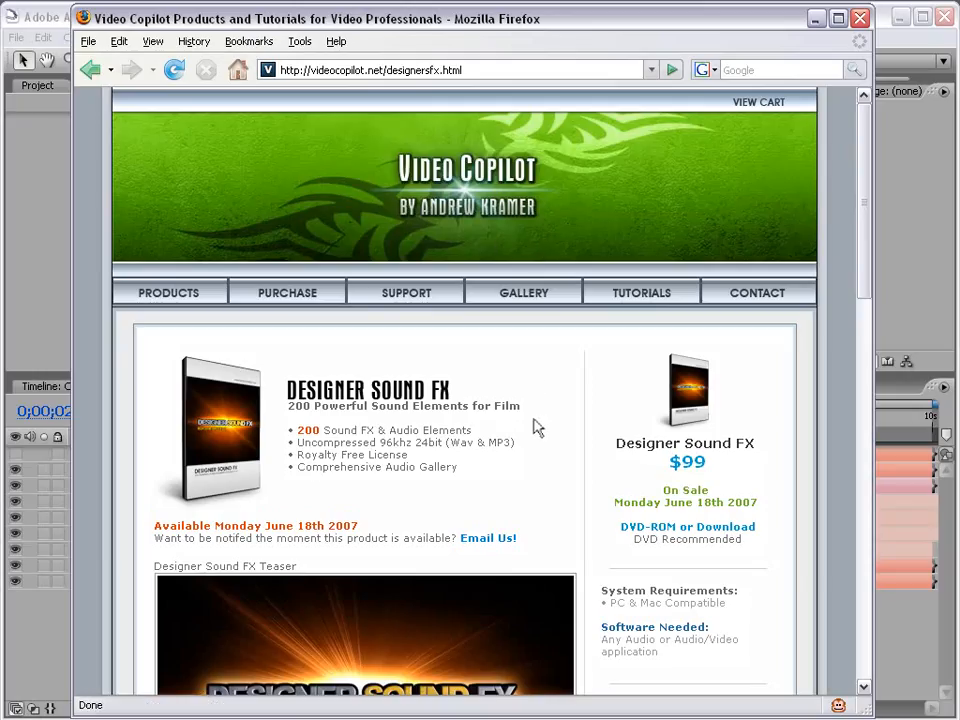
- Scroll down the Designer Sound FX page to its teaser video and Other Products list
scroll("down", 3)
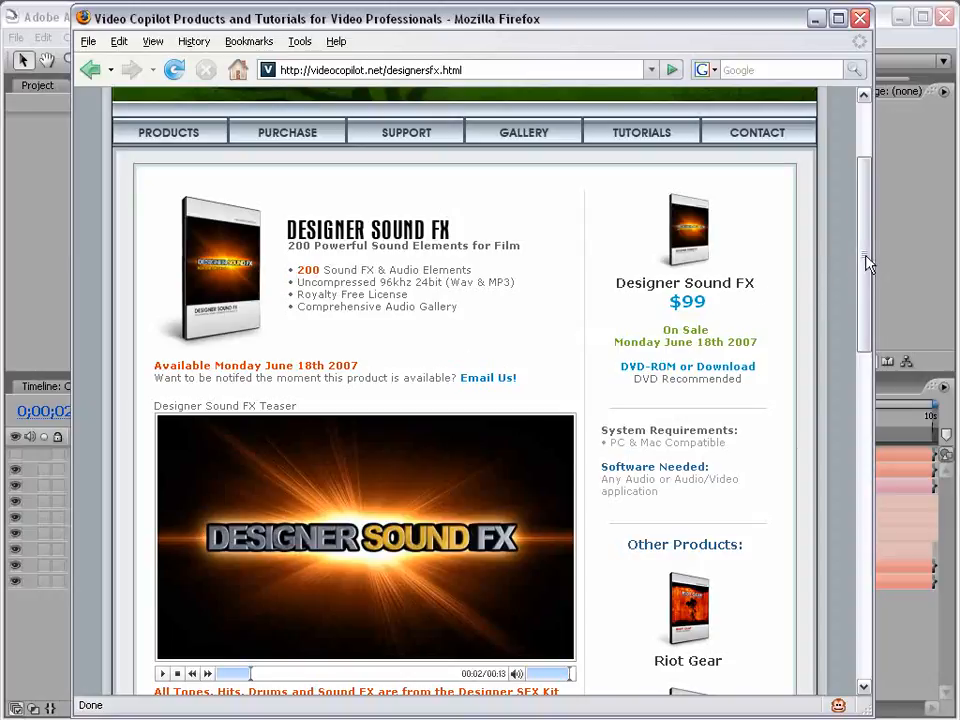
scroll("down", 3)
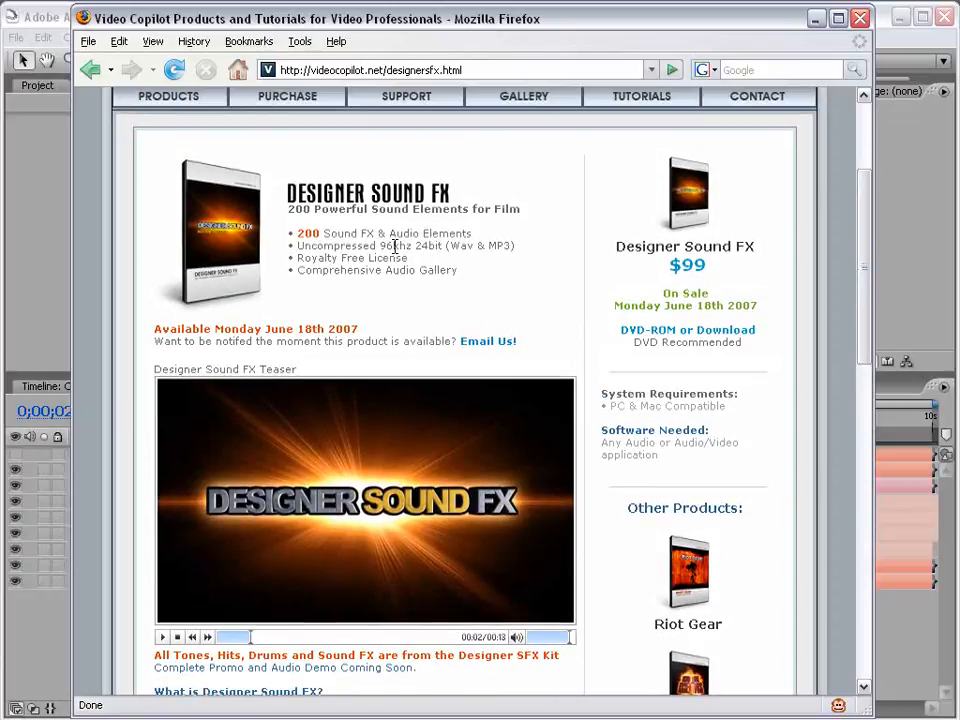
mouse_move(364, 336)
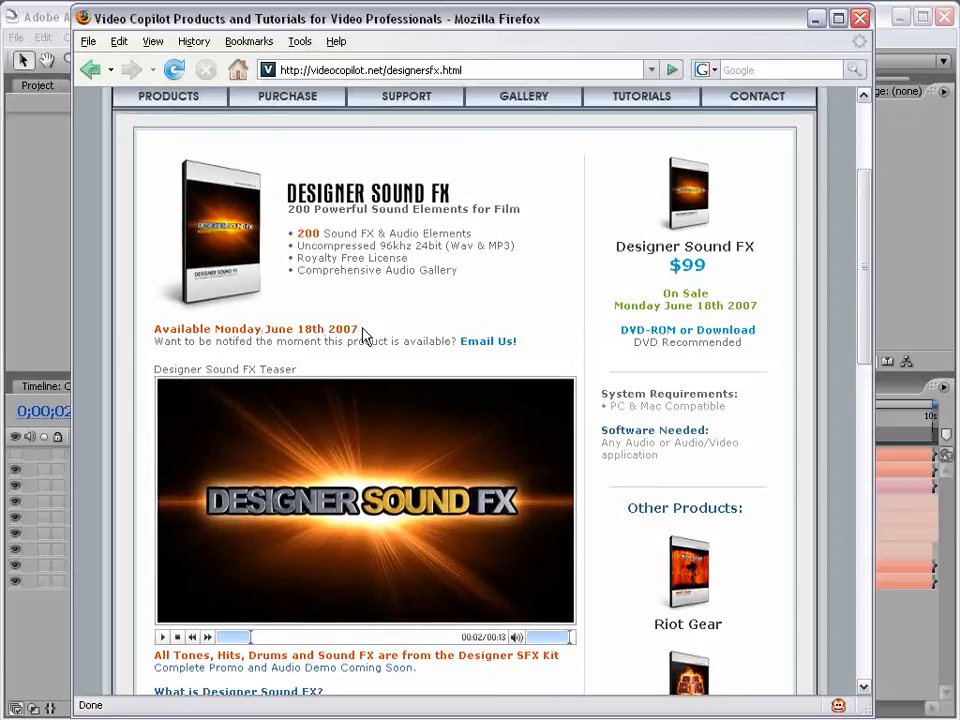